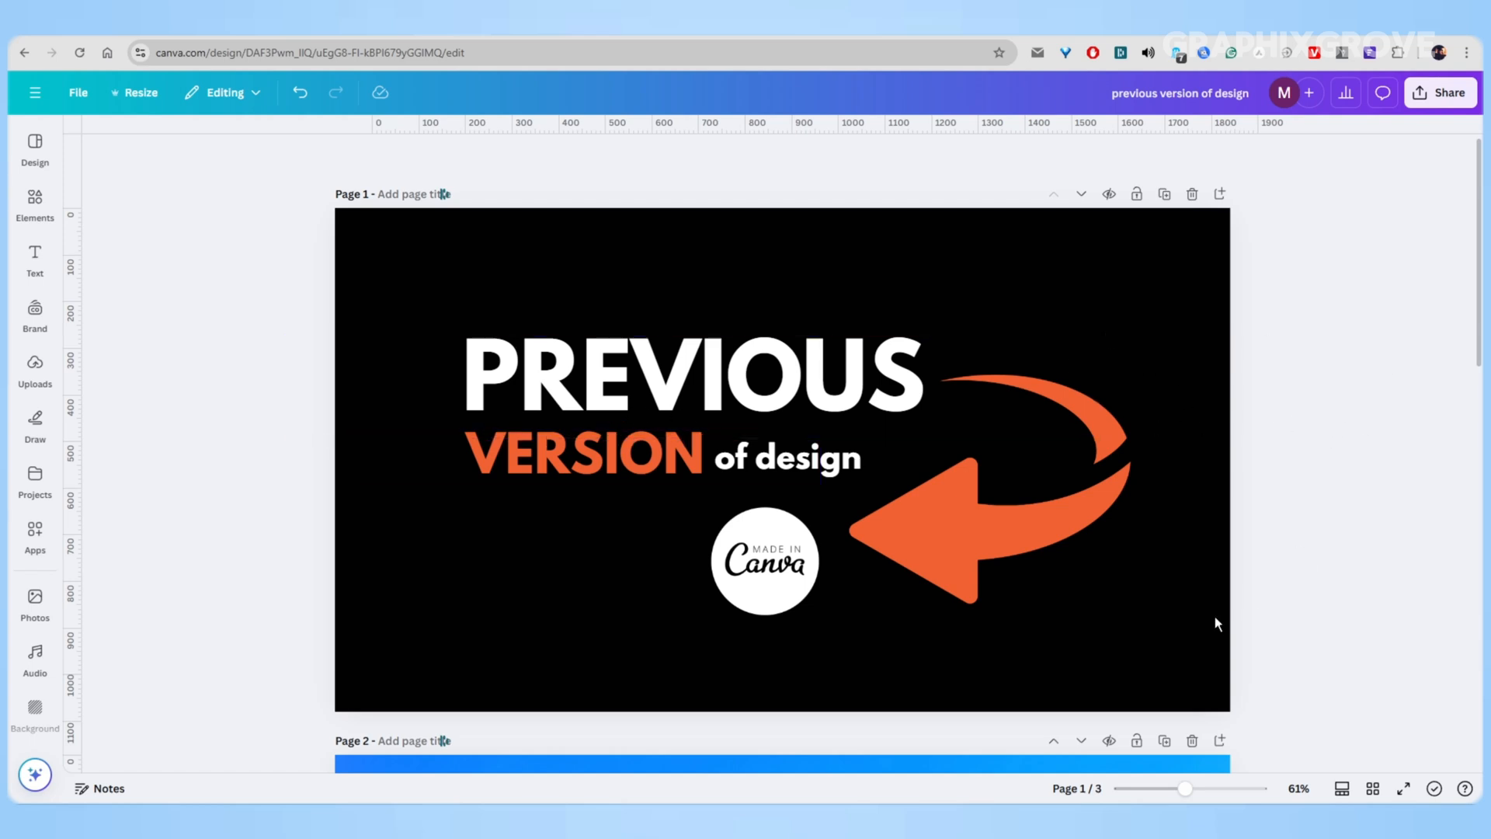
pyautogui.moveTo(335, 459)
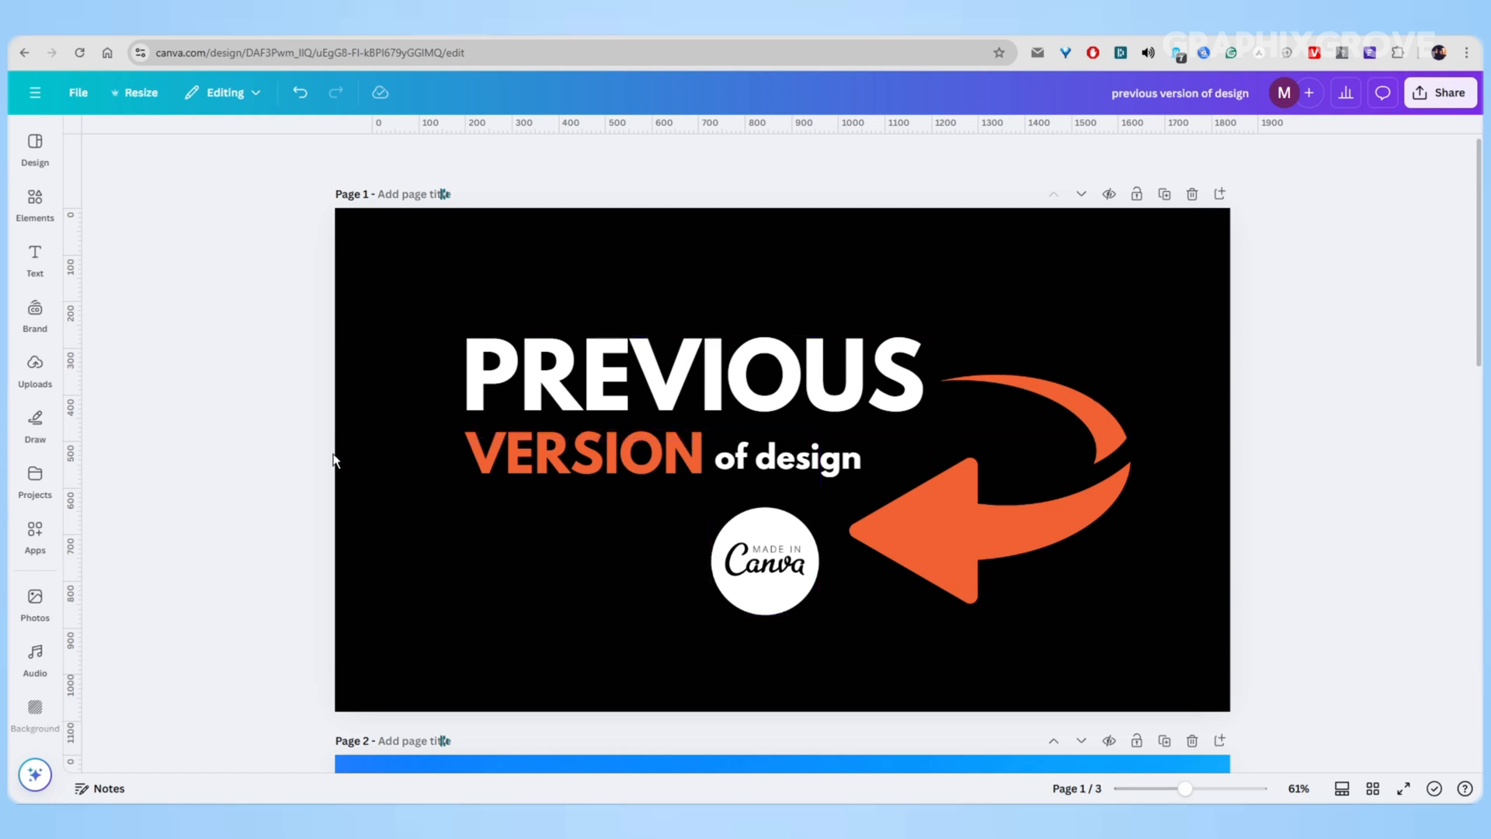
# Move the orange curved arrow on page 1 slightly right, beside the Canva badge, then deselect it.
pyautogui.click(695, 371)
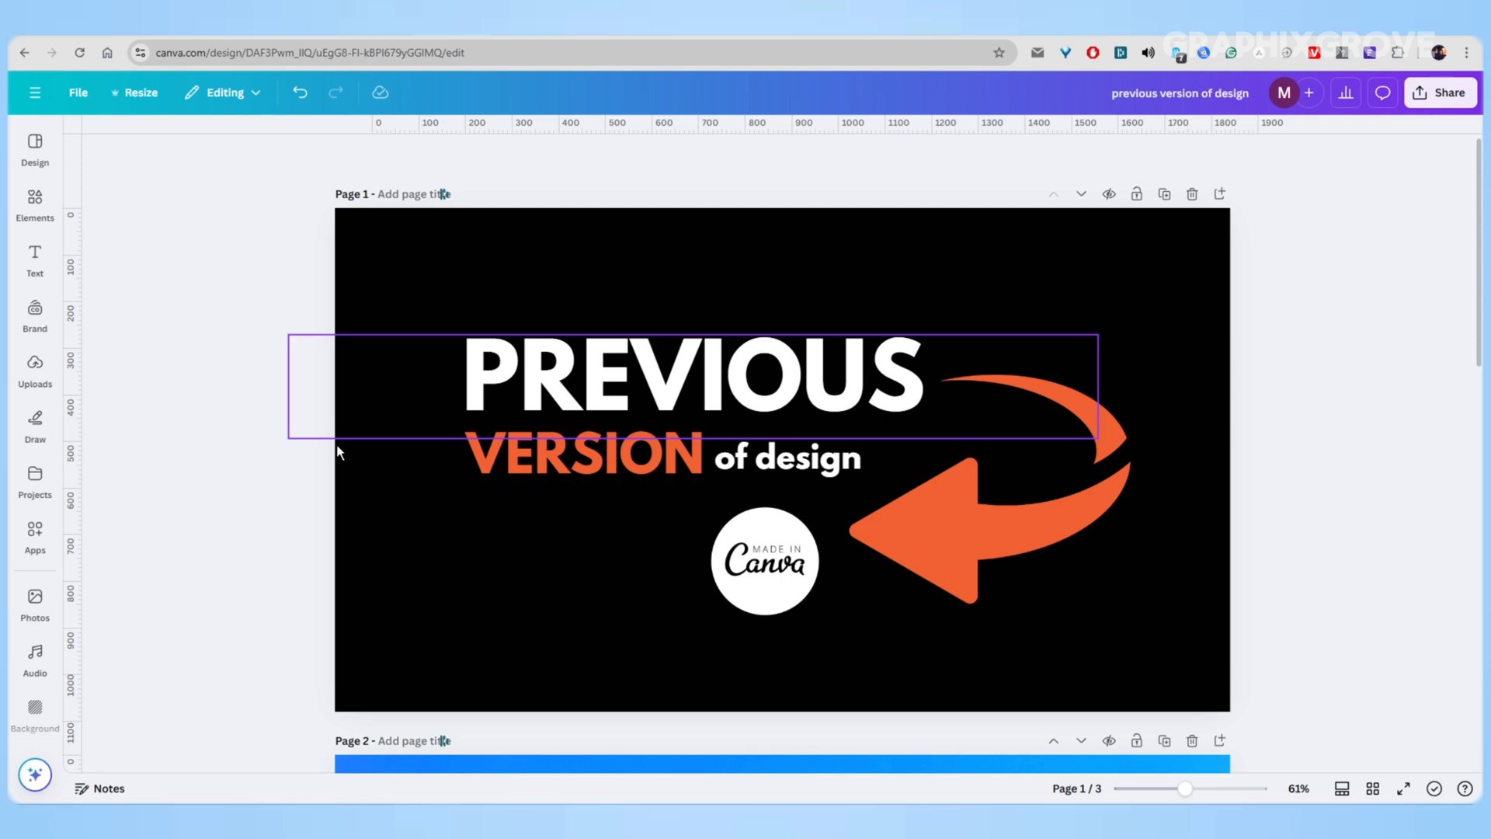
pyautogui.click(980, 494)
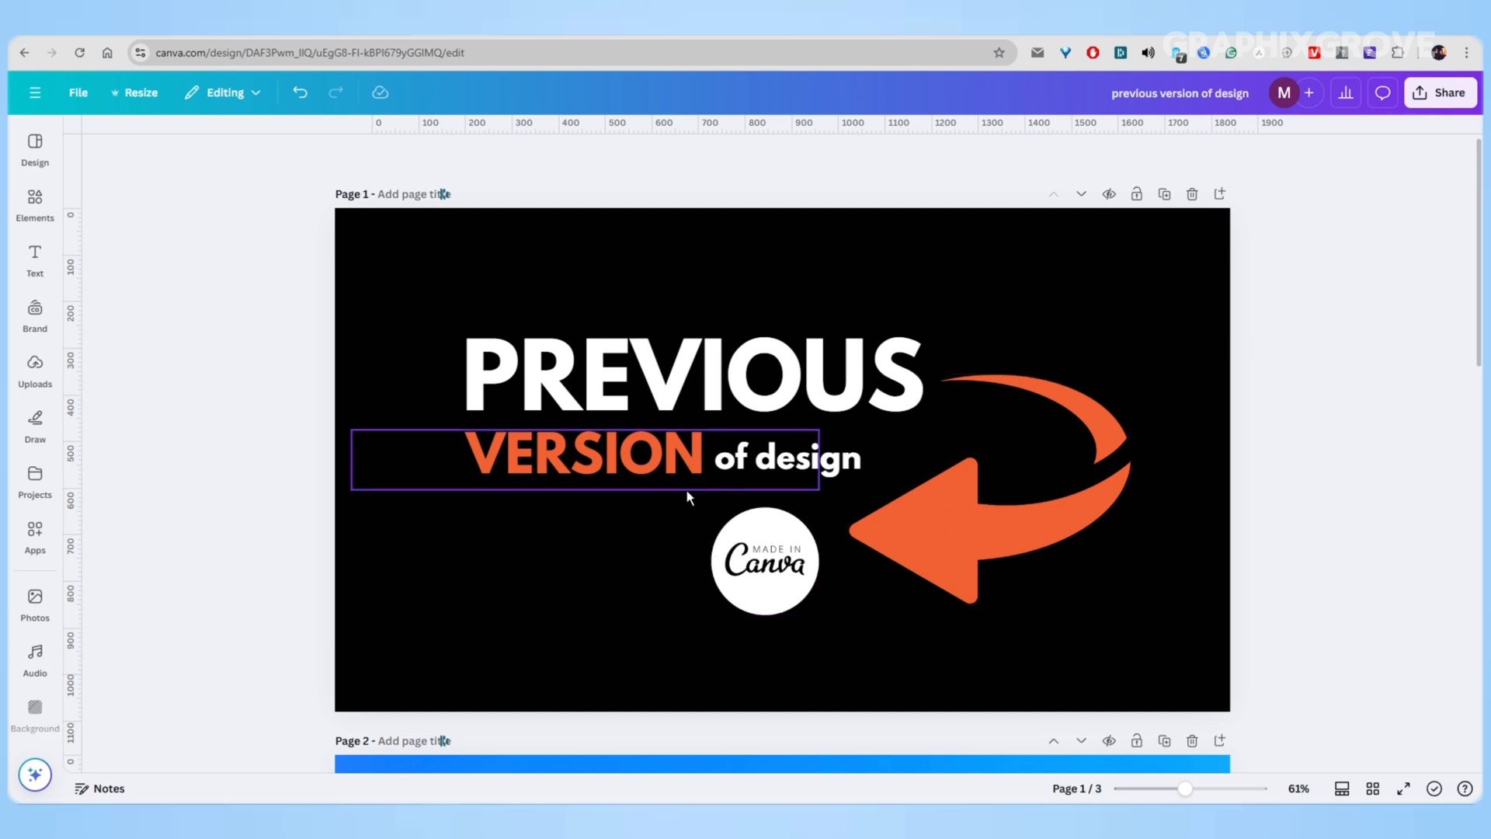
pyautogui.click(691, 374)
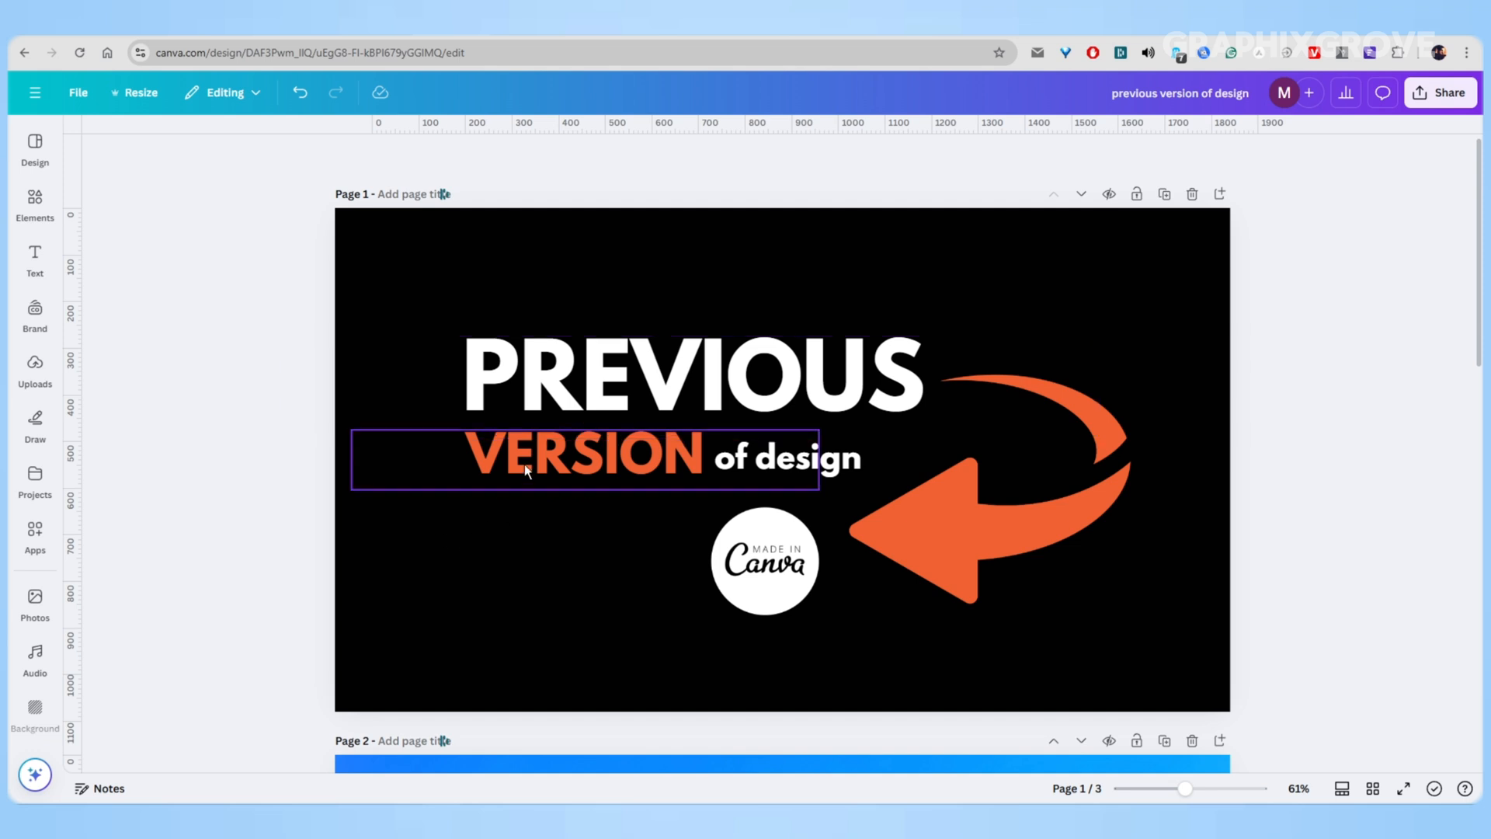
pyautogui.click(990, 475)
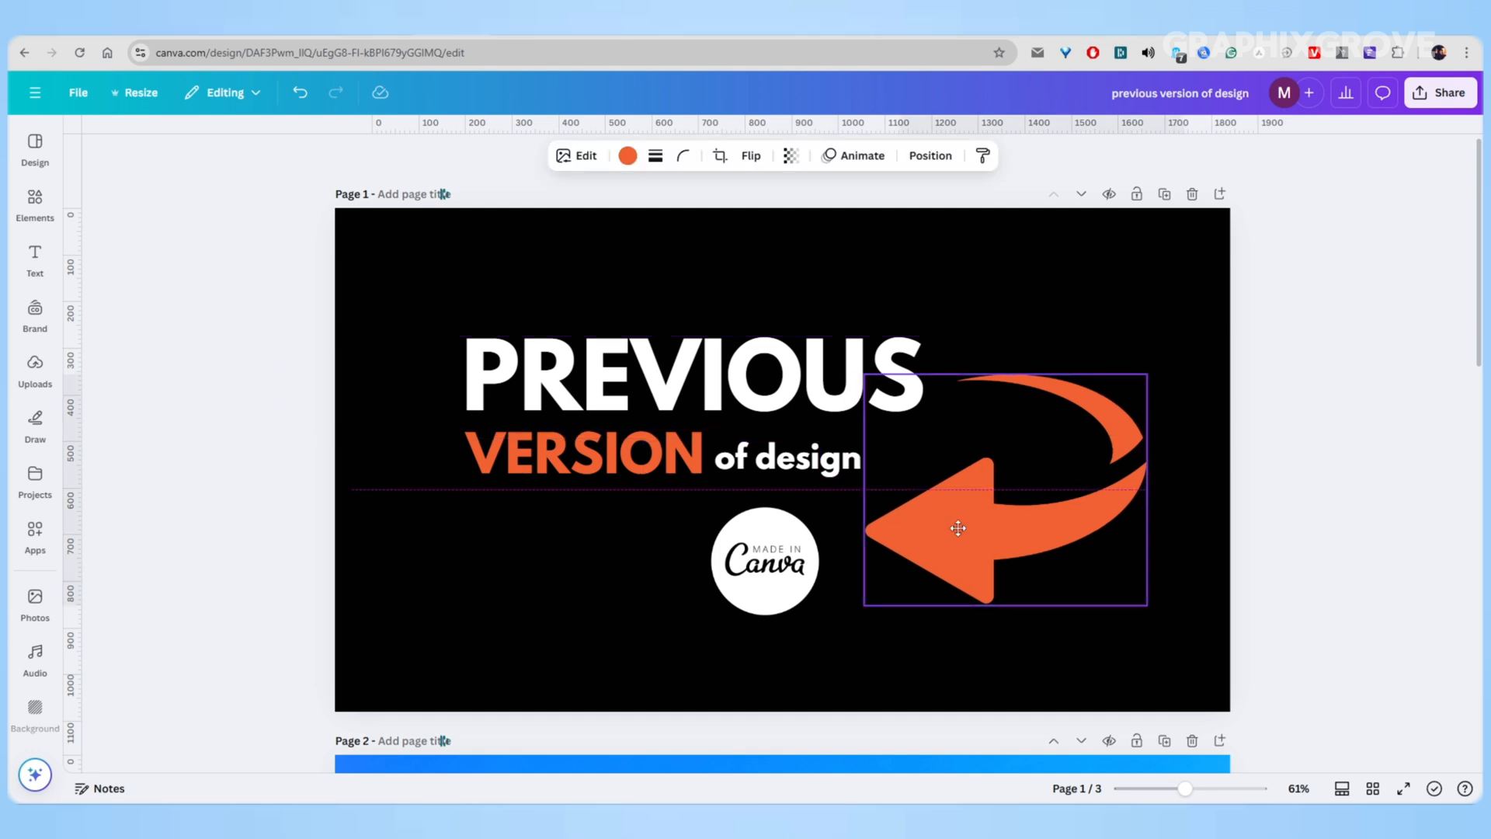
pyautogui.click(252, 473)
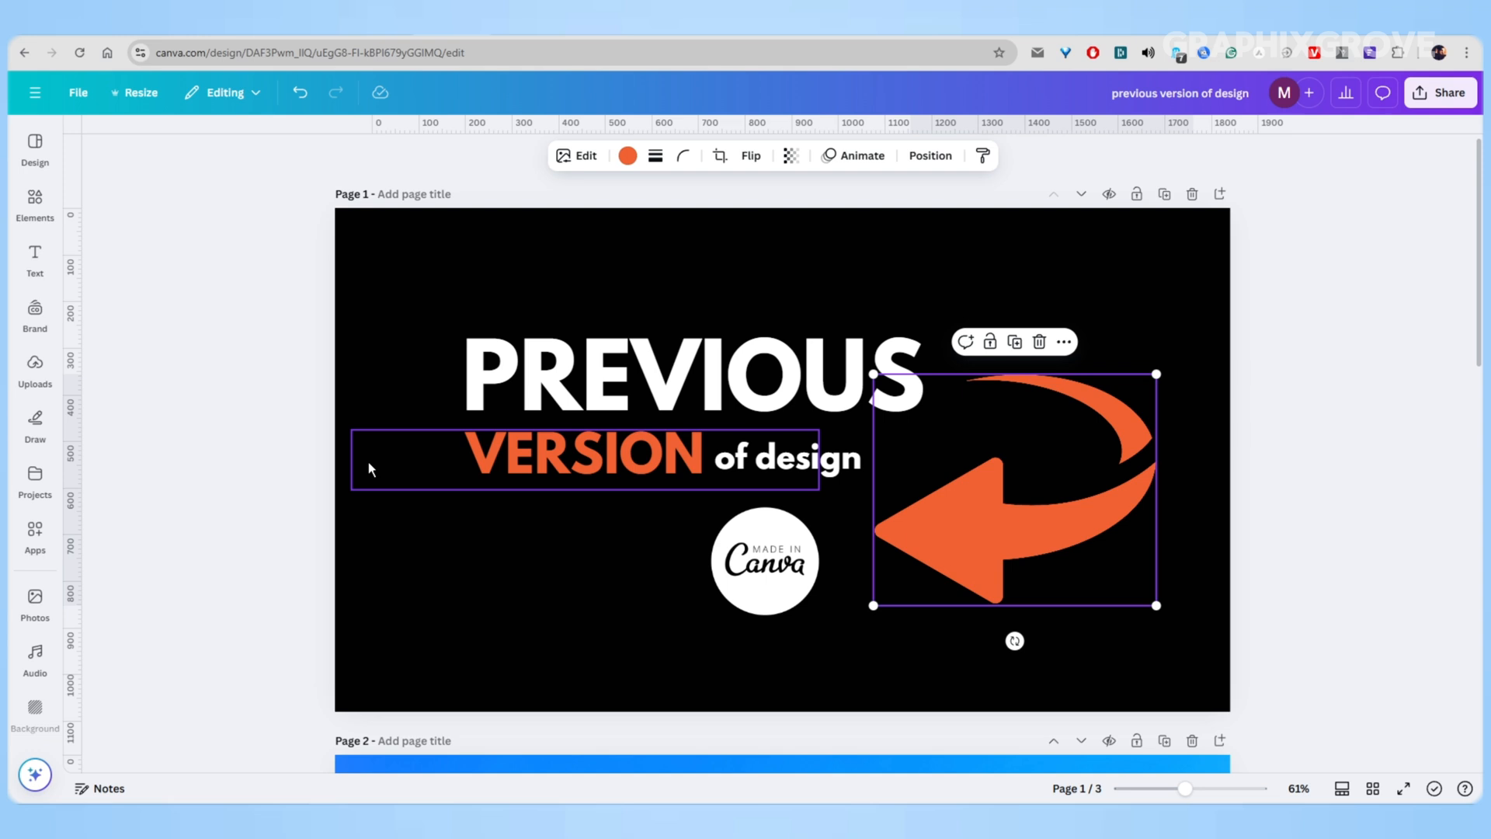
pyautogui.click(189, 422)
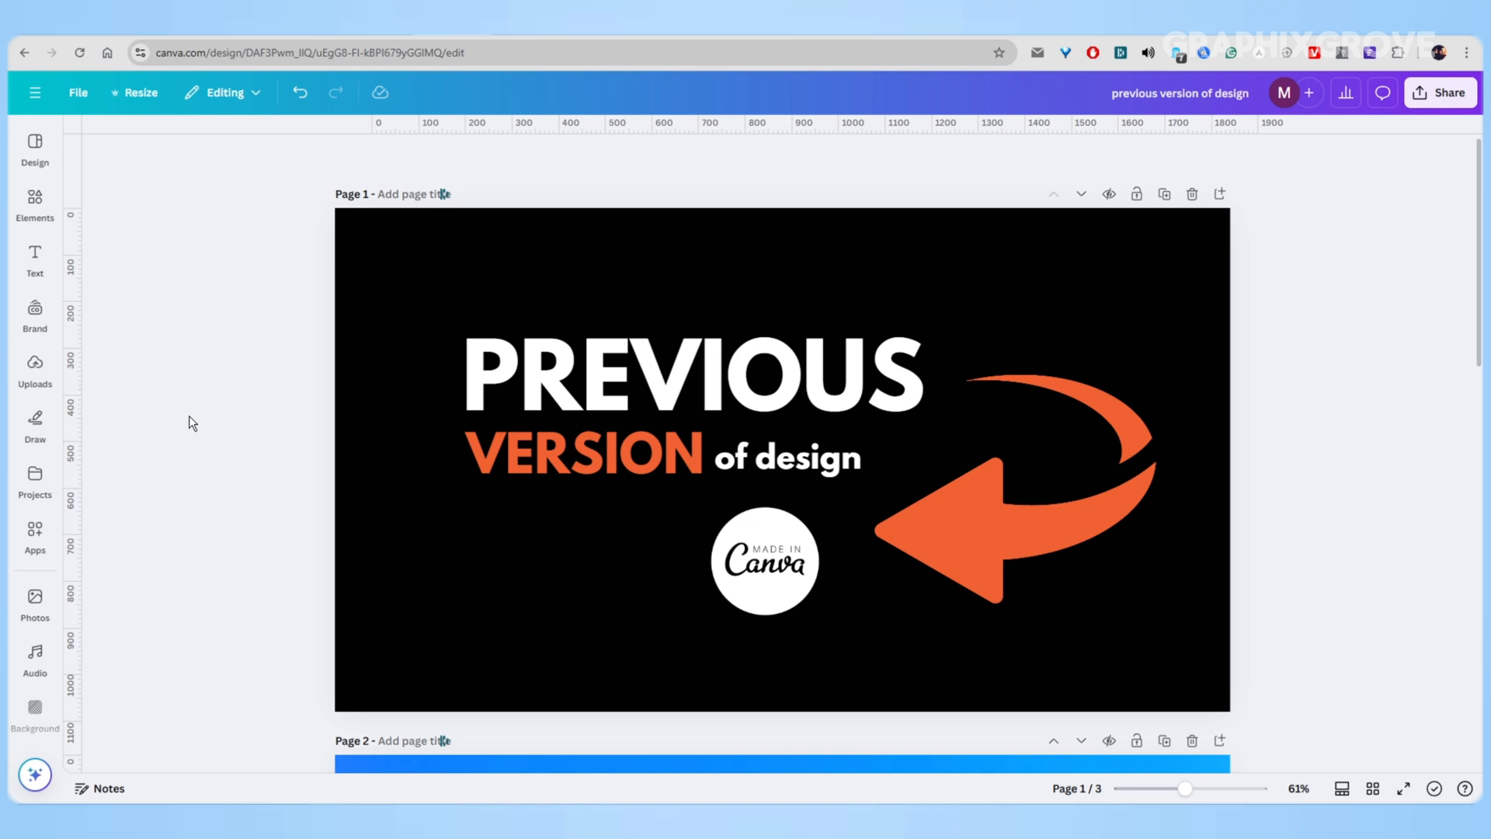
# Show the design's Version history from the File menu, listing autosaves back through September.
pyautogui.click(764, 559)
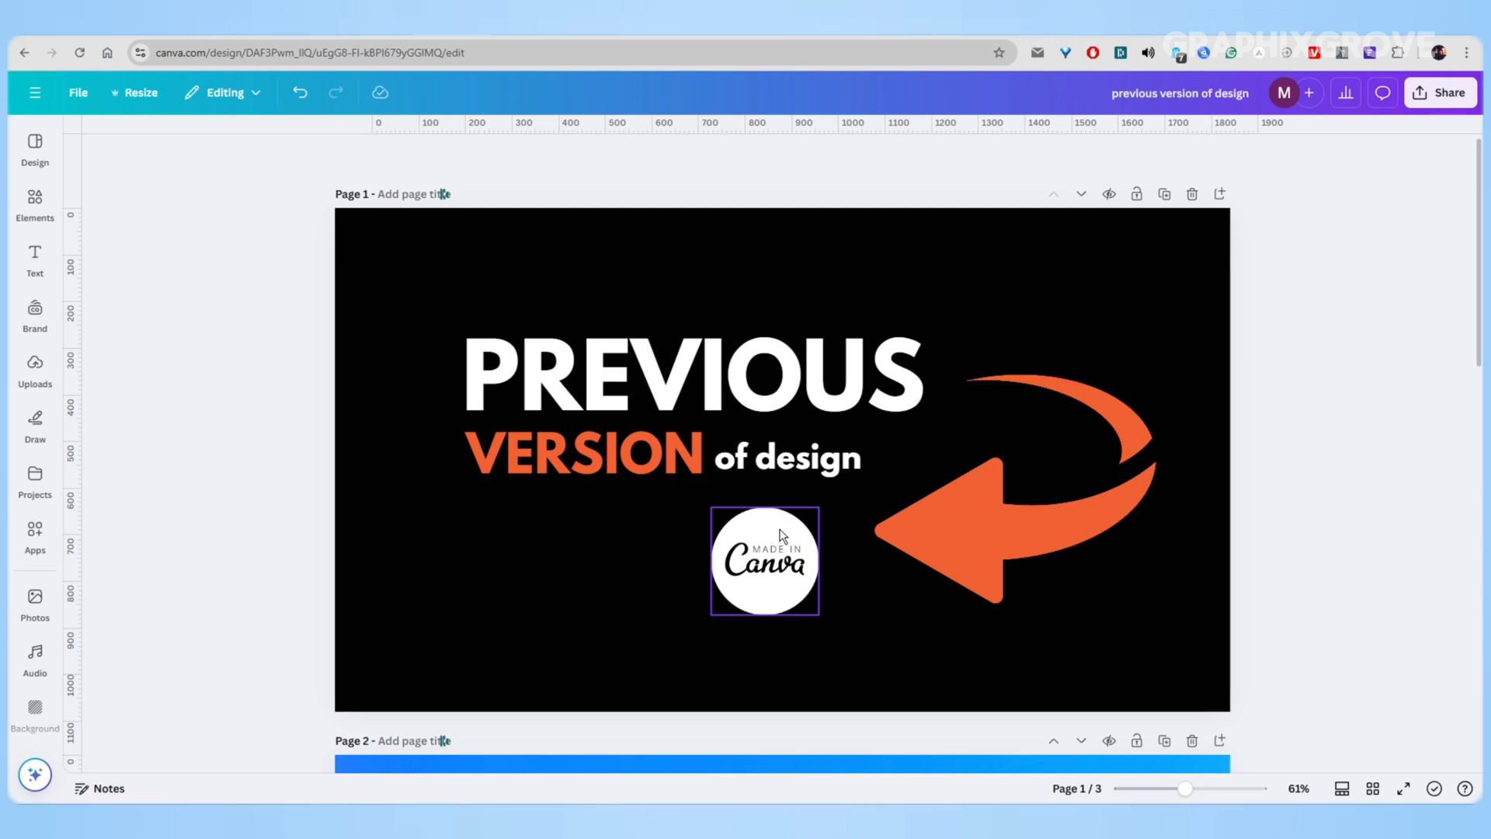
pyautogui.click(824, 289)
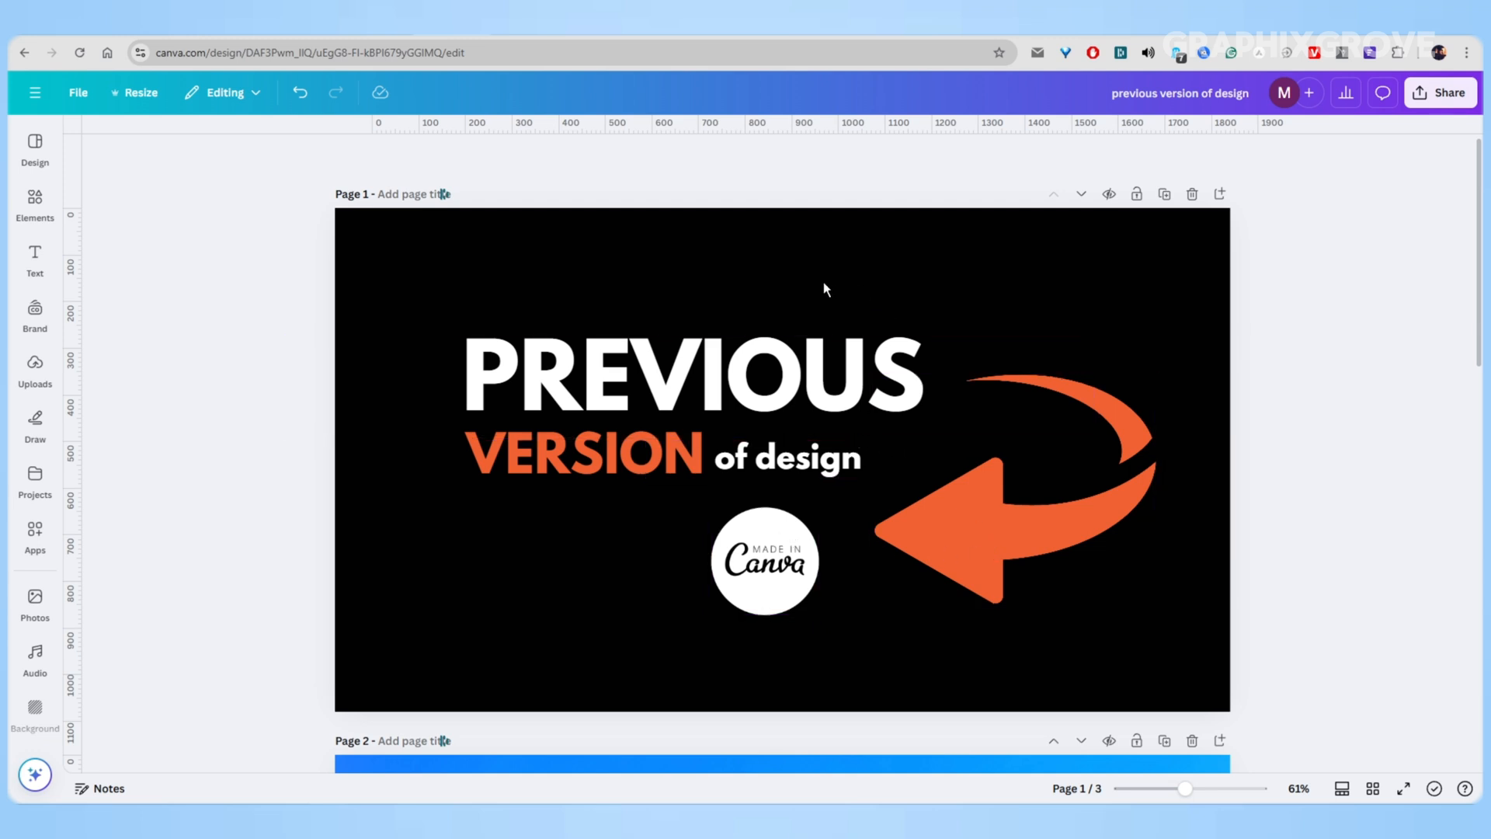
pyautogui.moveTo(99, 112)
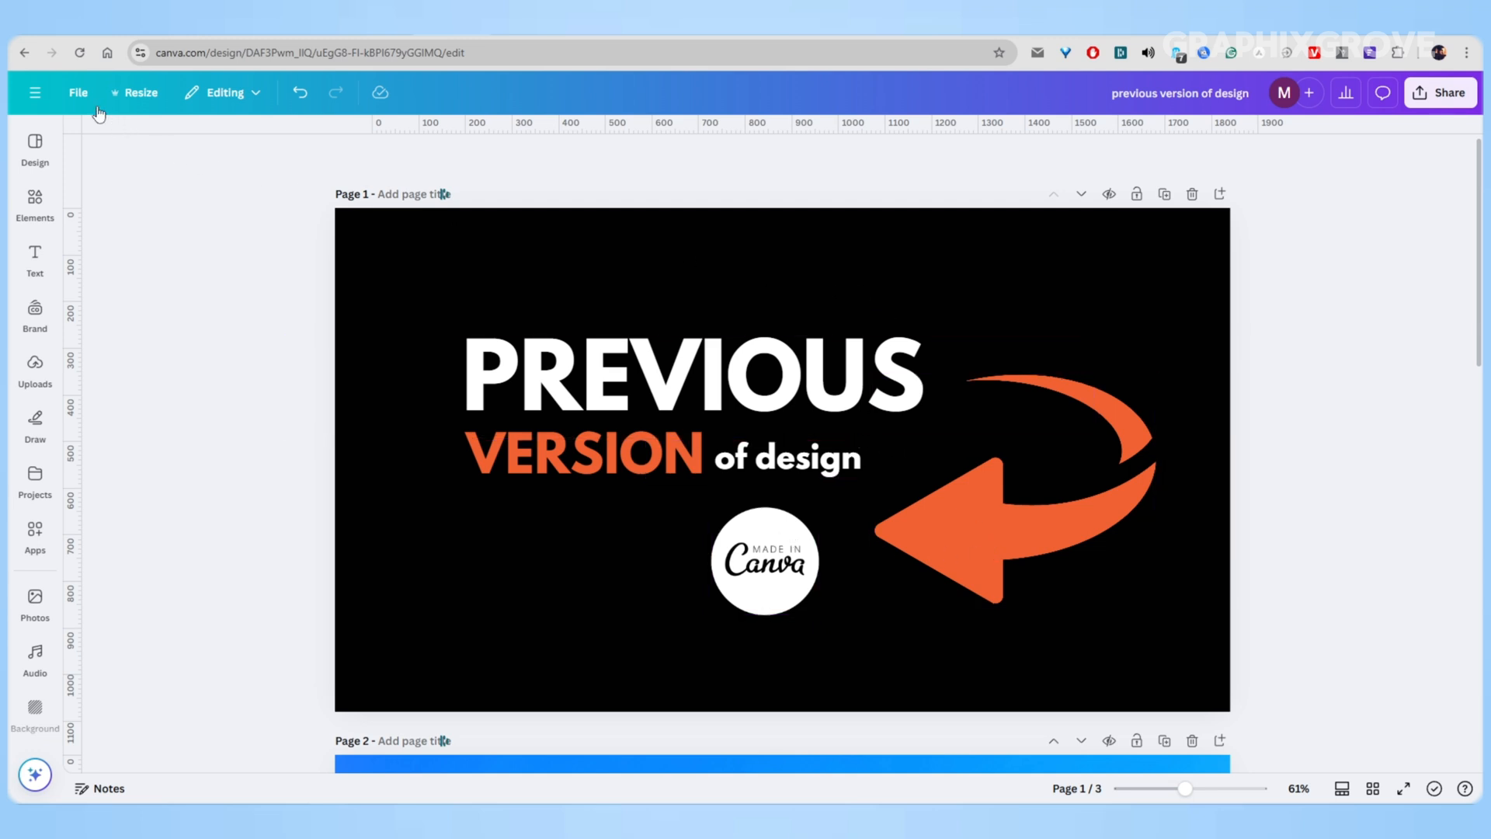
pyautogui.click(78, 92)
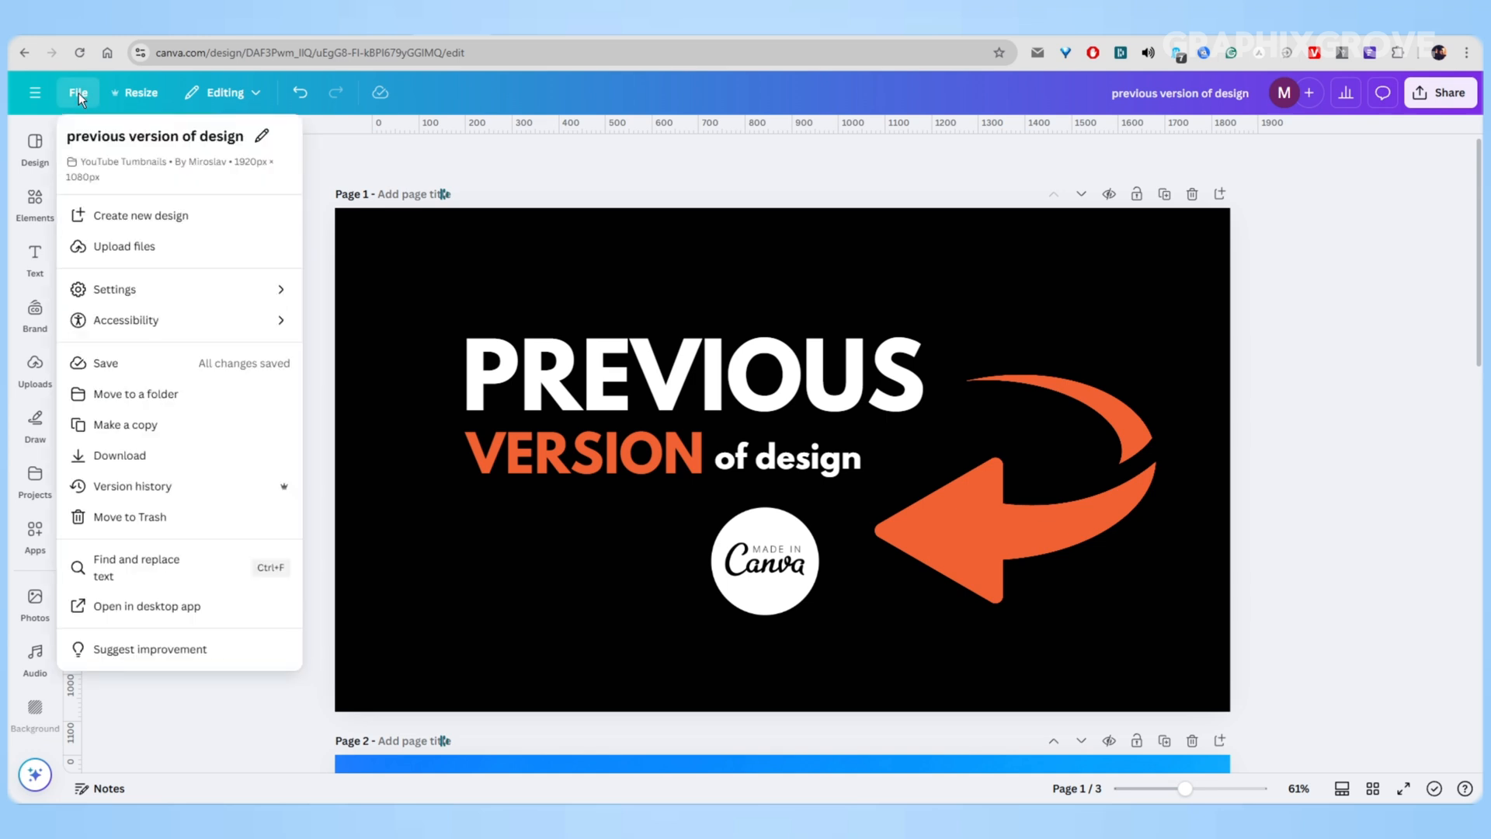
pyautogui.moveTo(188, 343)
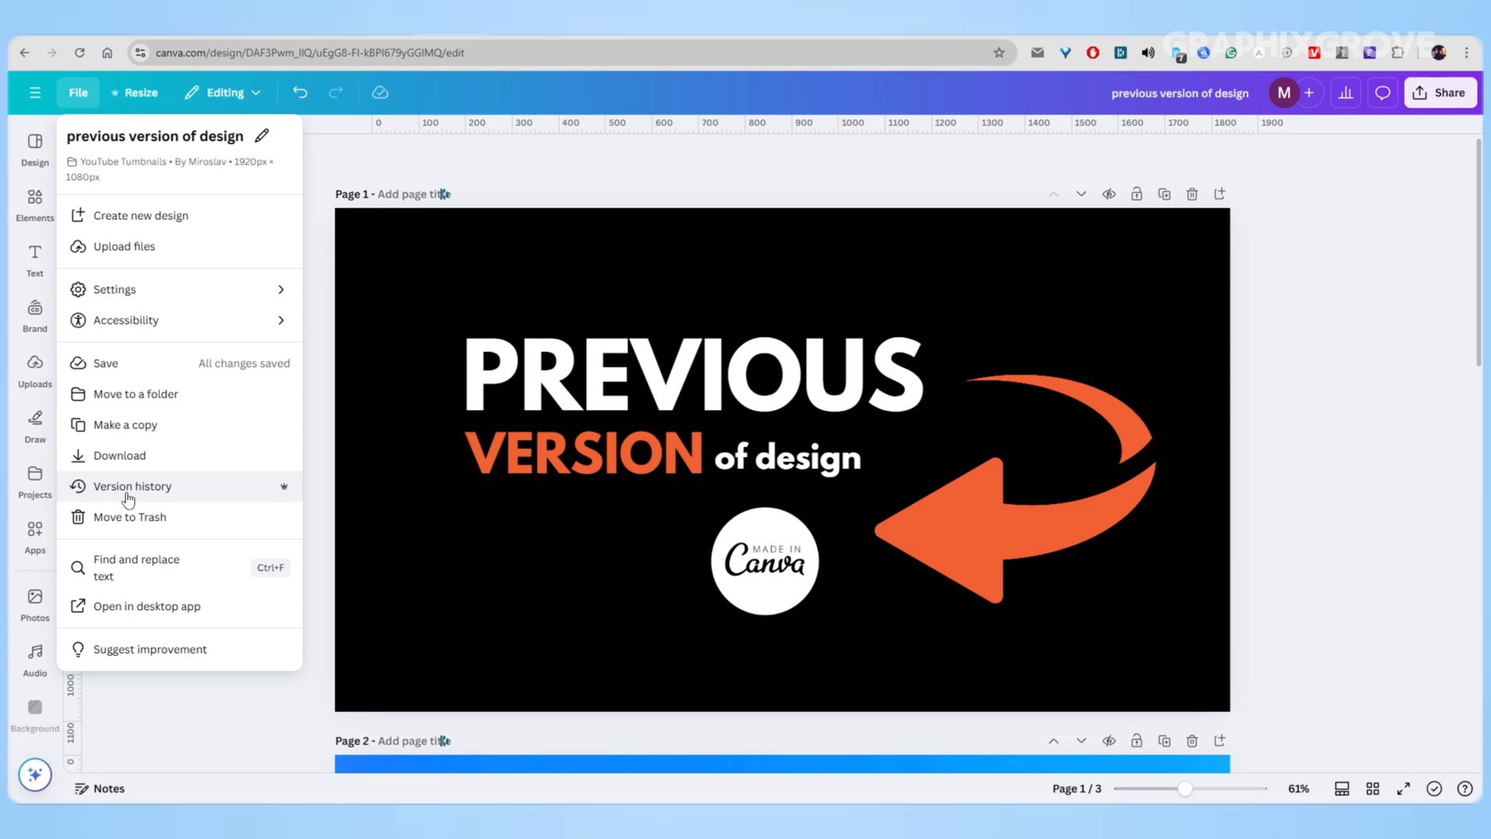
pyautogui.moveTo(154, 496)
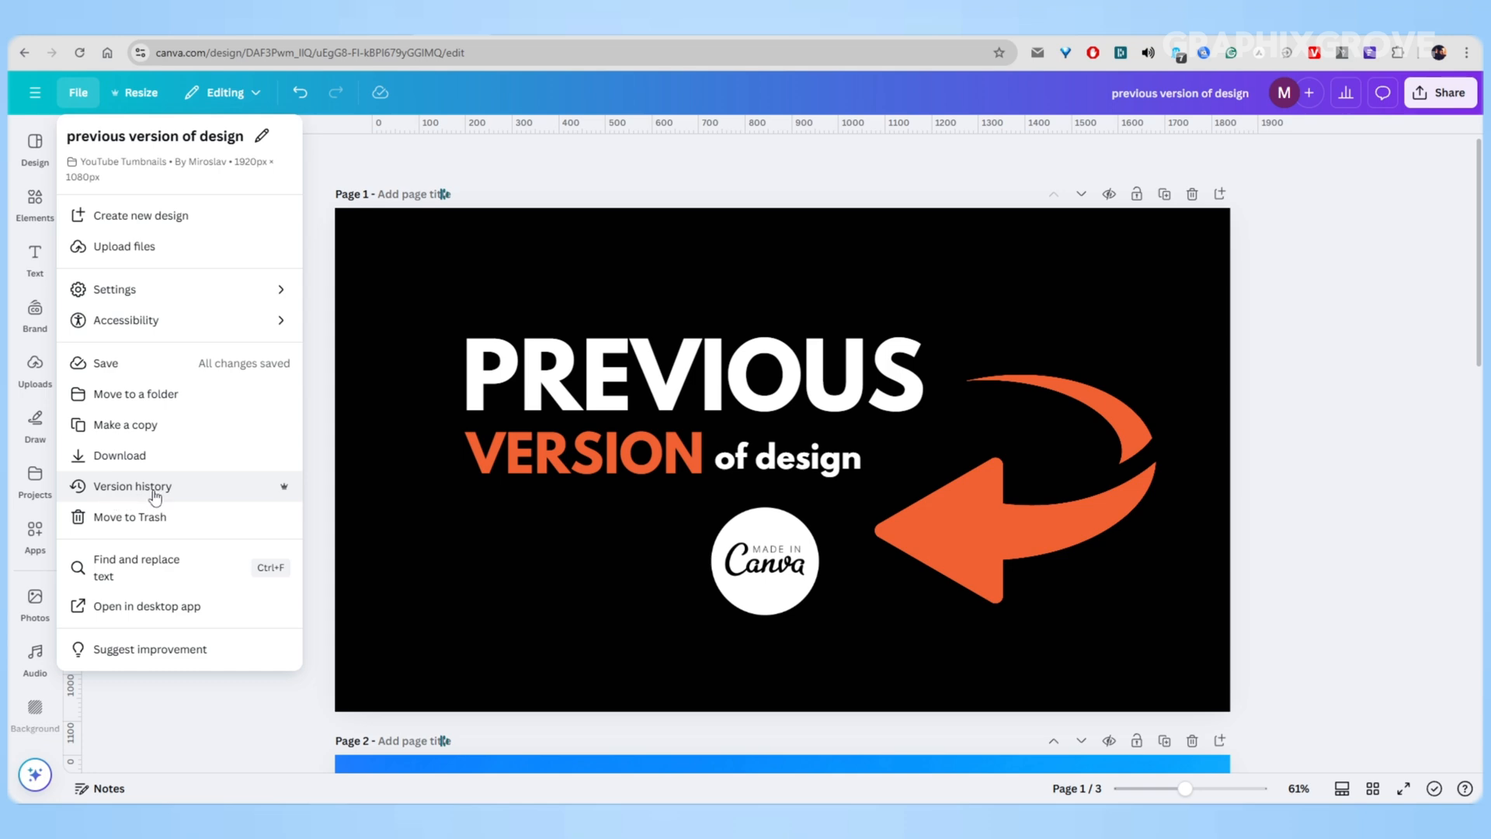
pyautogui.click(133, 486)
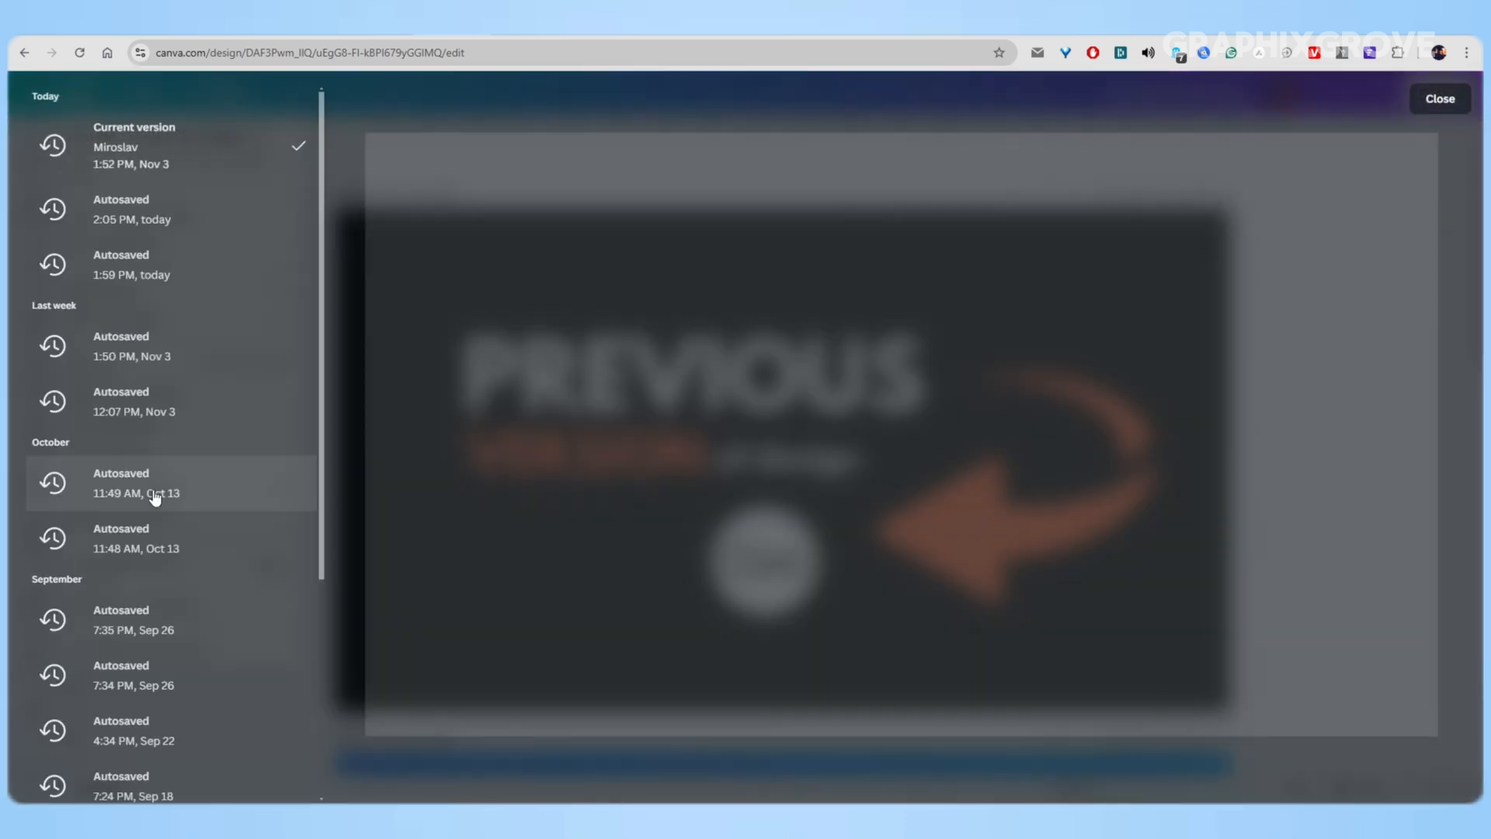
# Preview the 2:05 PM and 1:59 PM autosaves, browse the list, and settle on the 2:05 PM version.
pyautogui.click(130, 345)
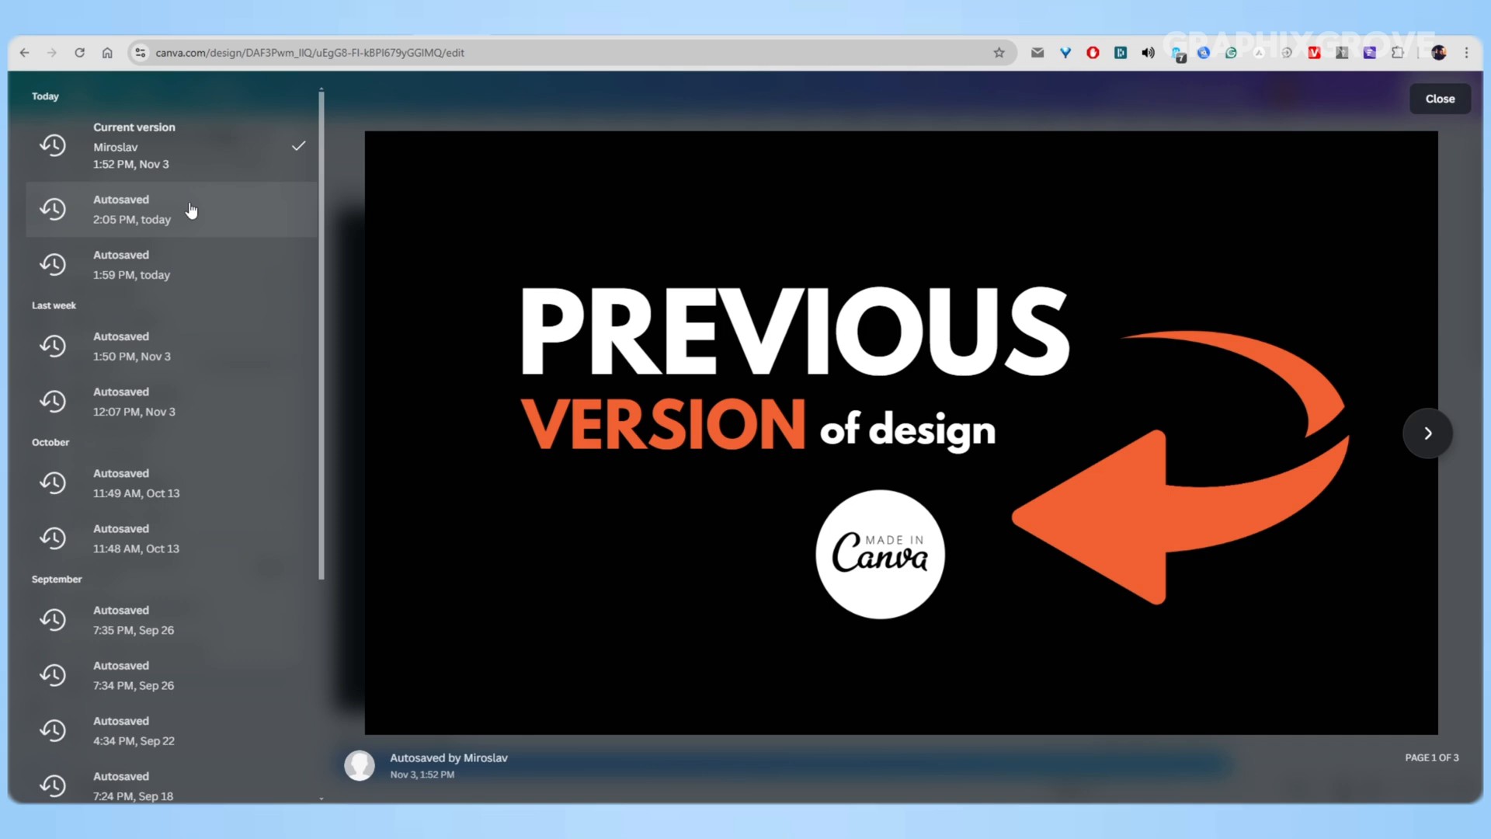
pyautogui.moveTo(175, 275)
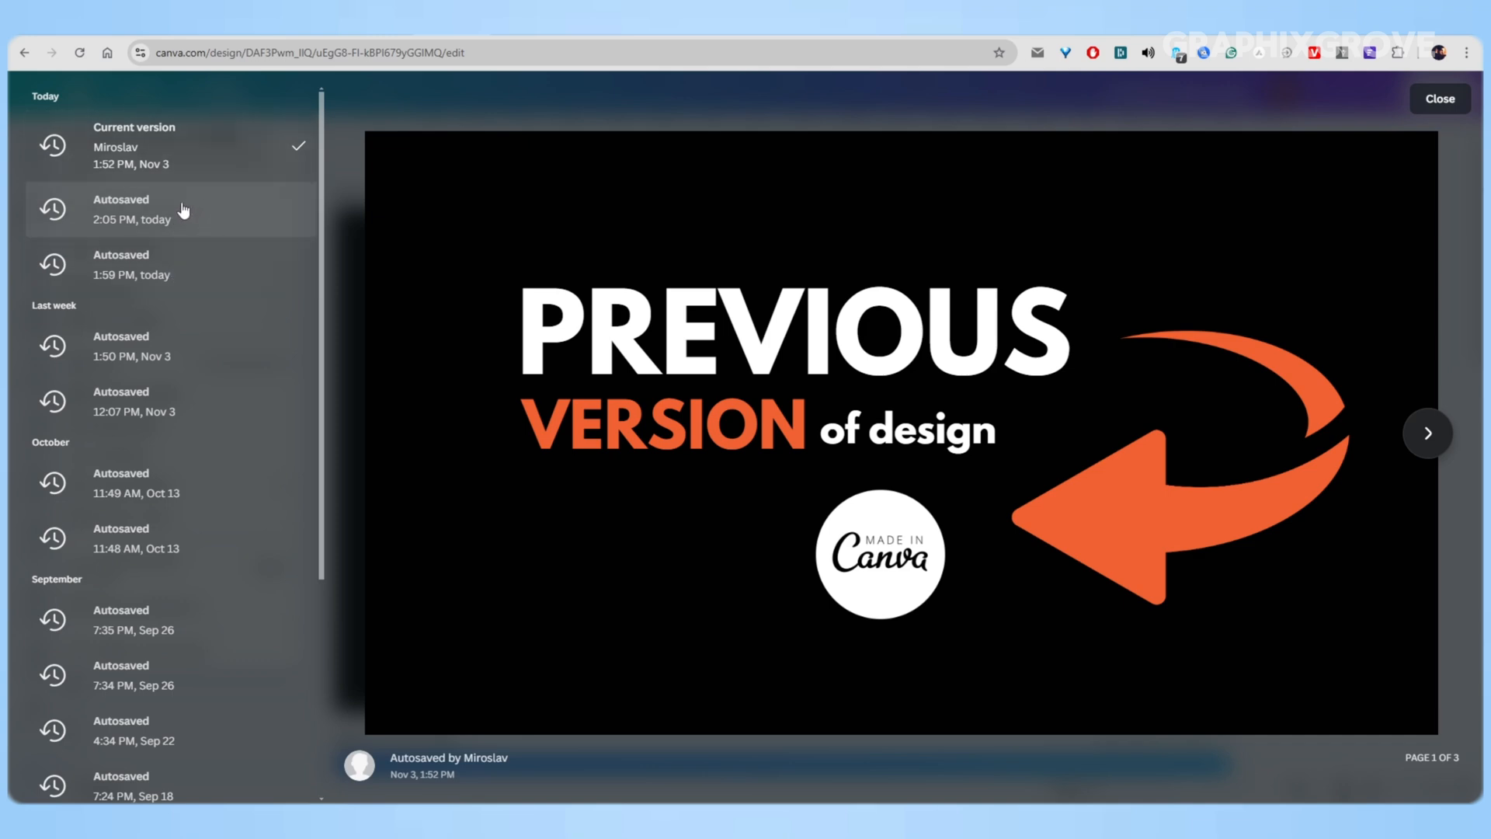
pyautogui.scroll(-3)
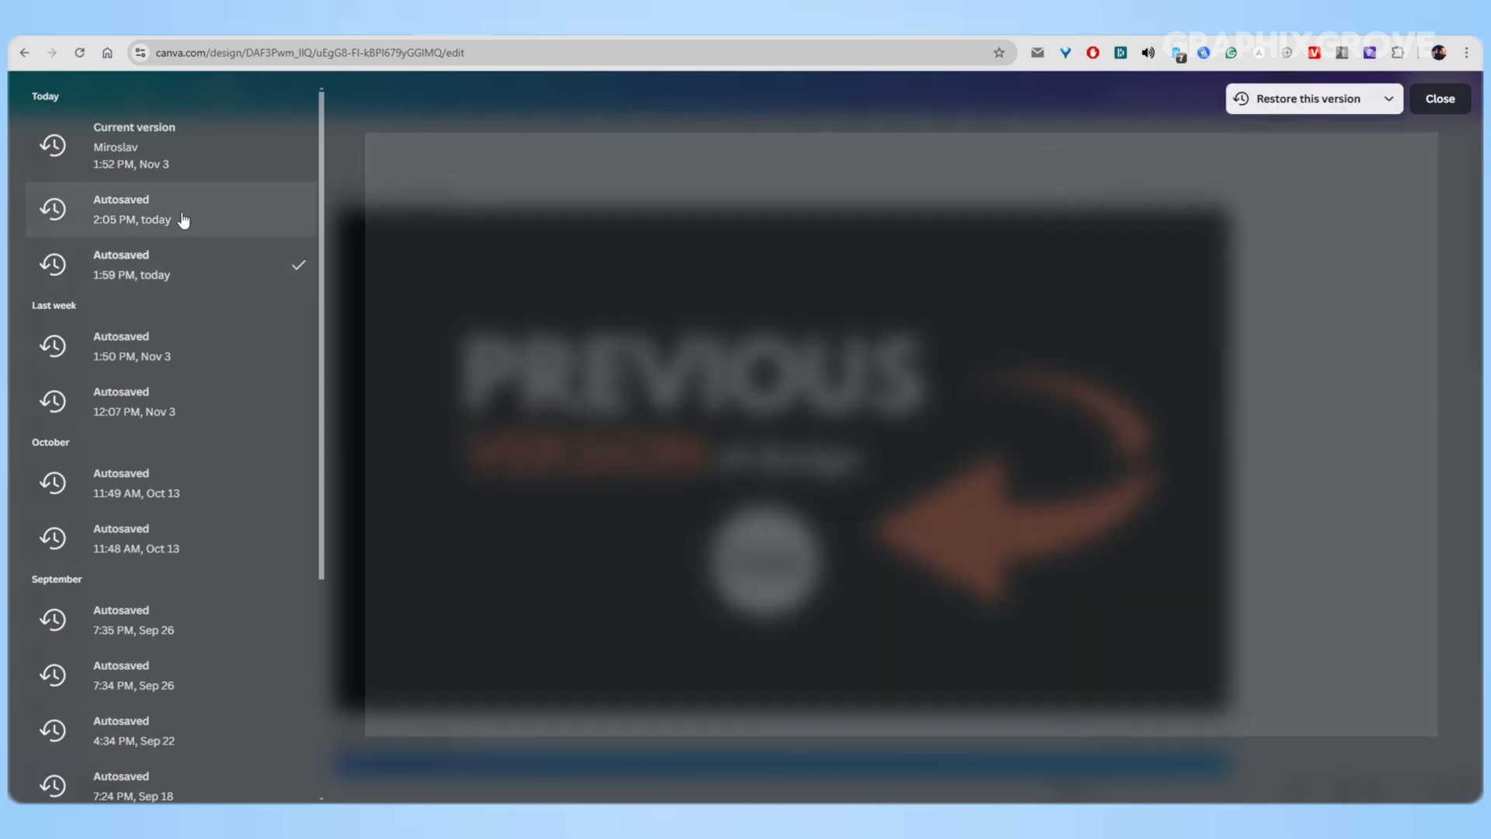
pyautogui.click(134, 208)
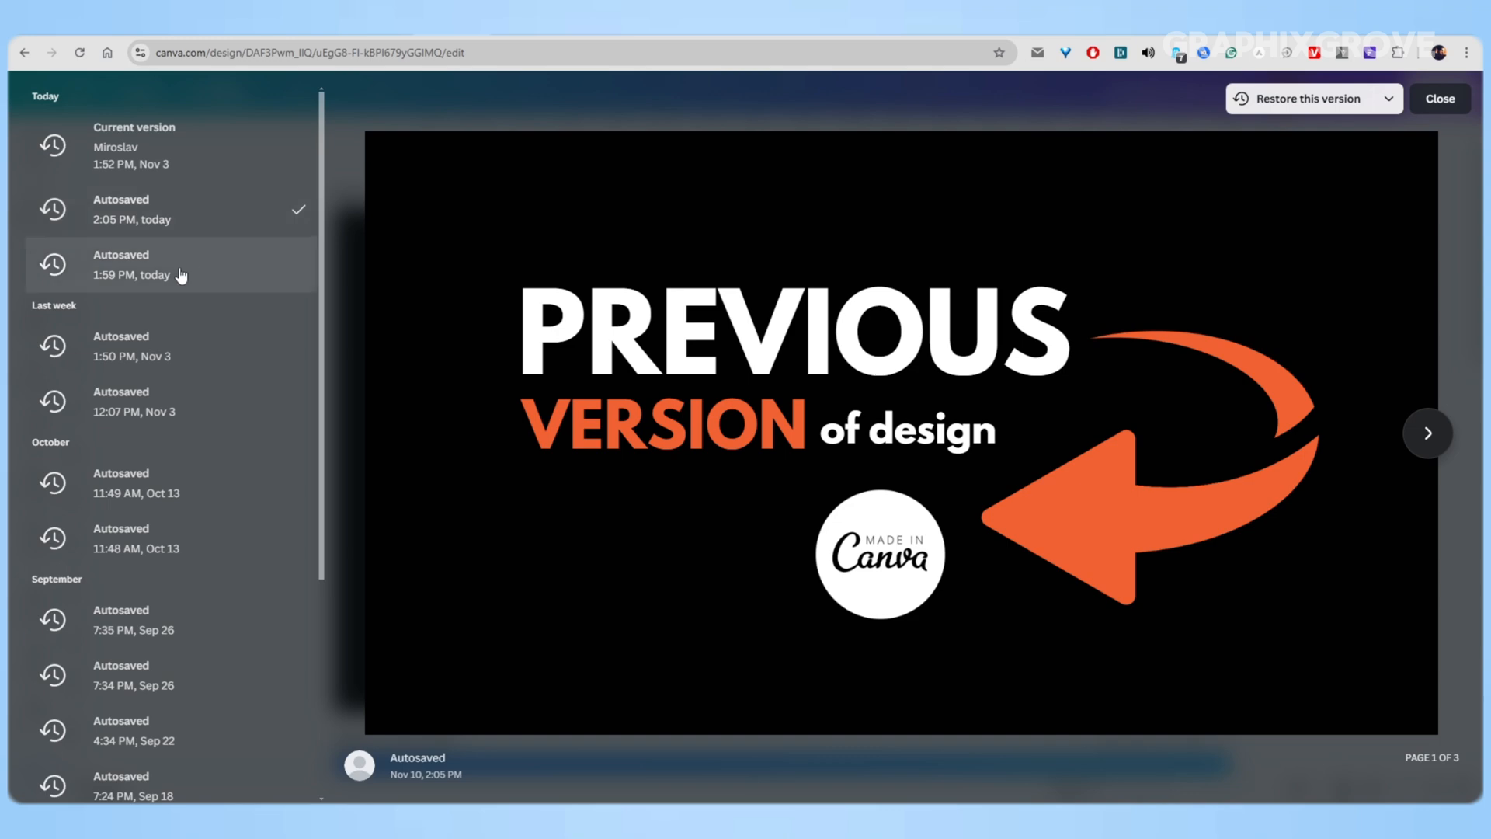
pyautogui.click(133, 265)
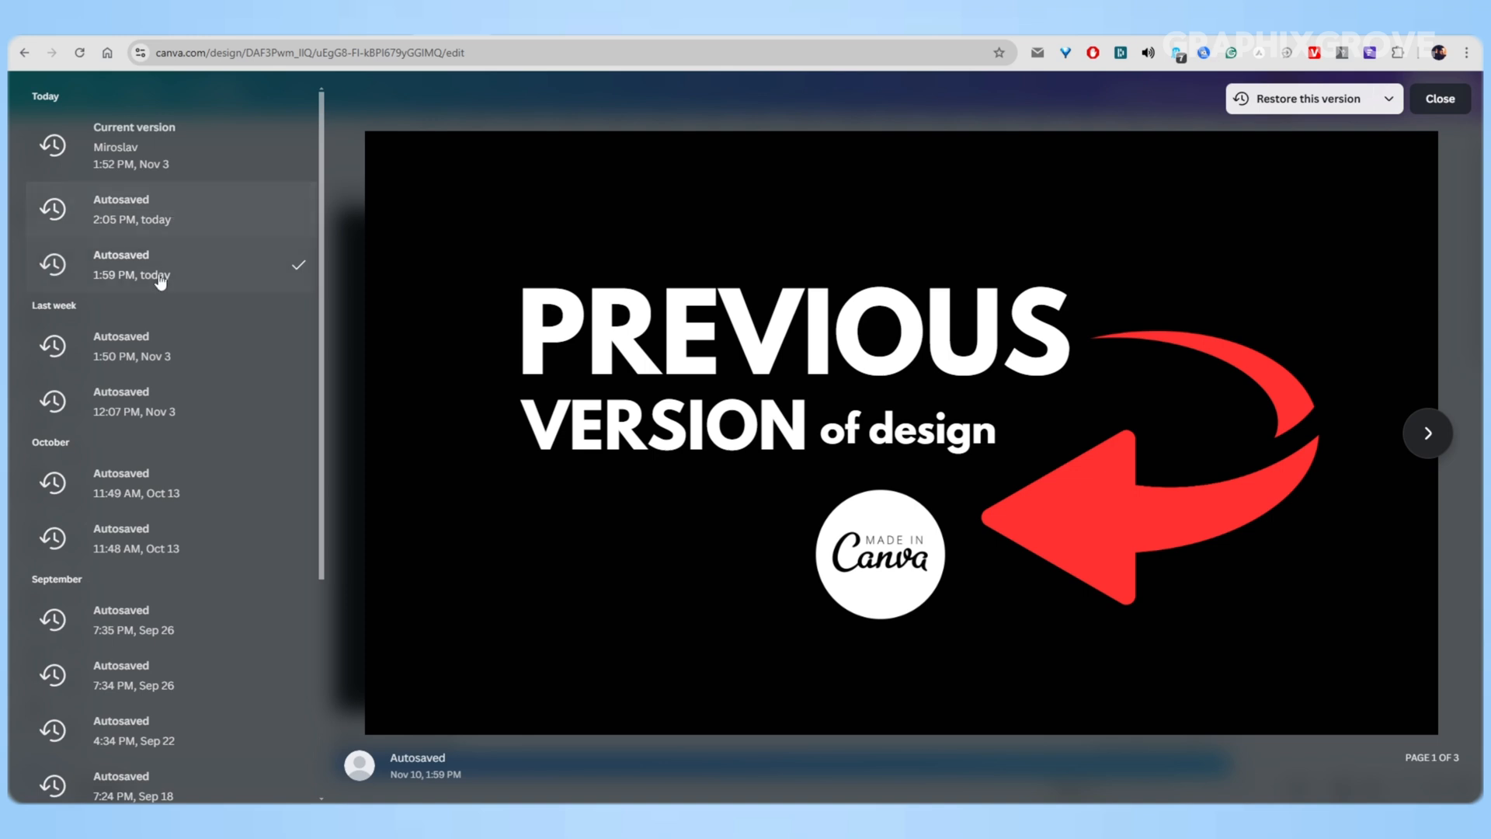
pyautogui.scroll(-3)
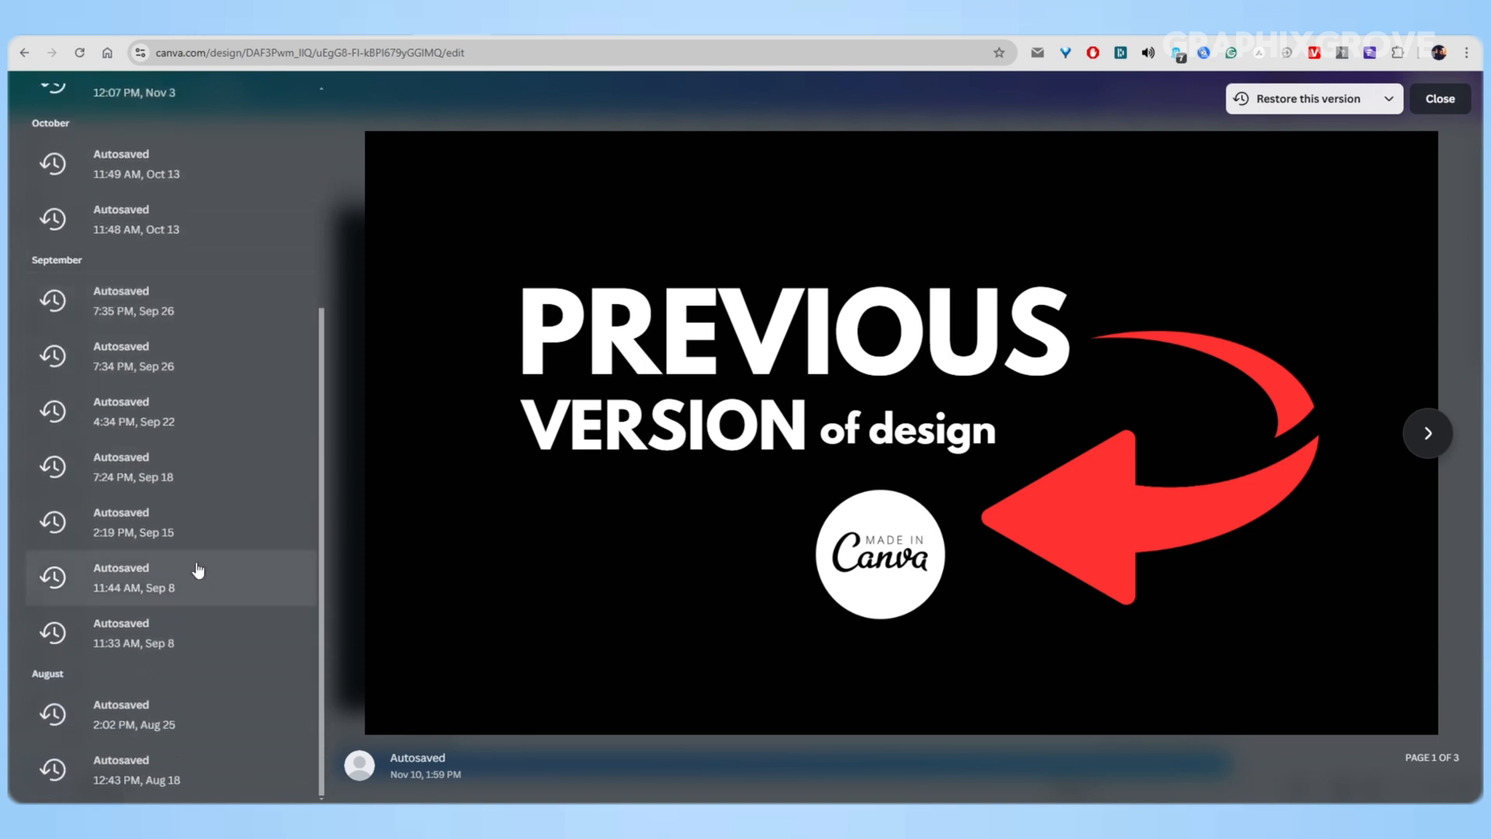
pyautogui.click(134, 715)
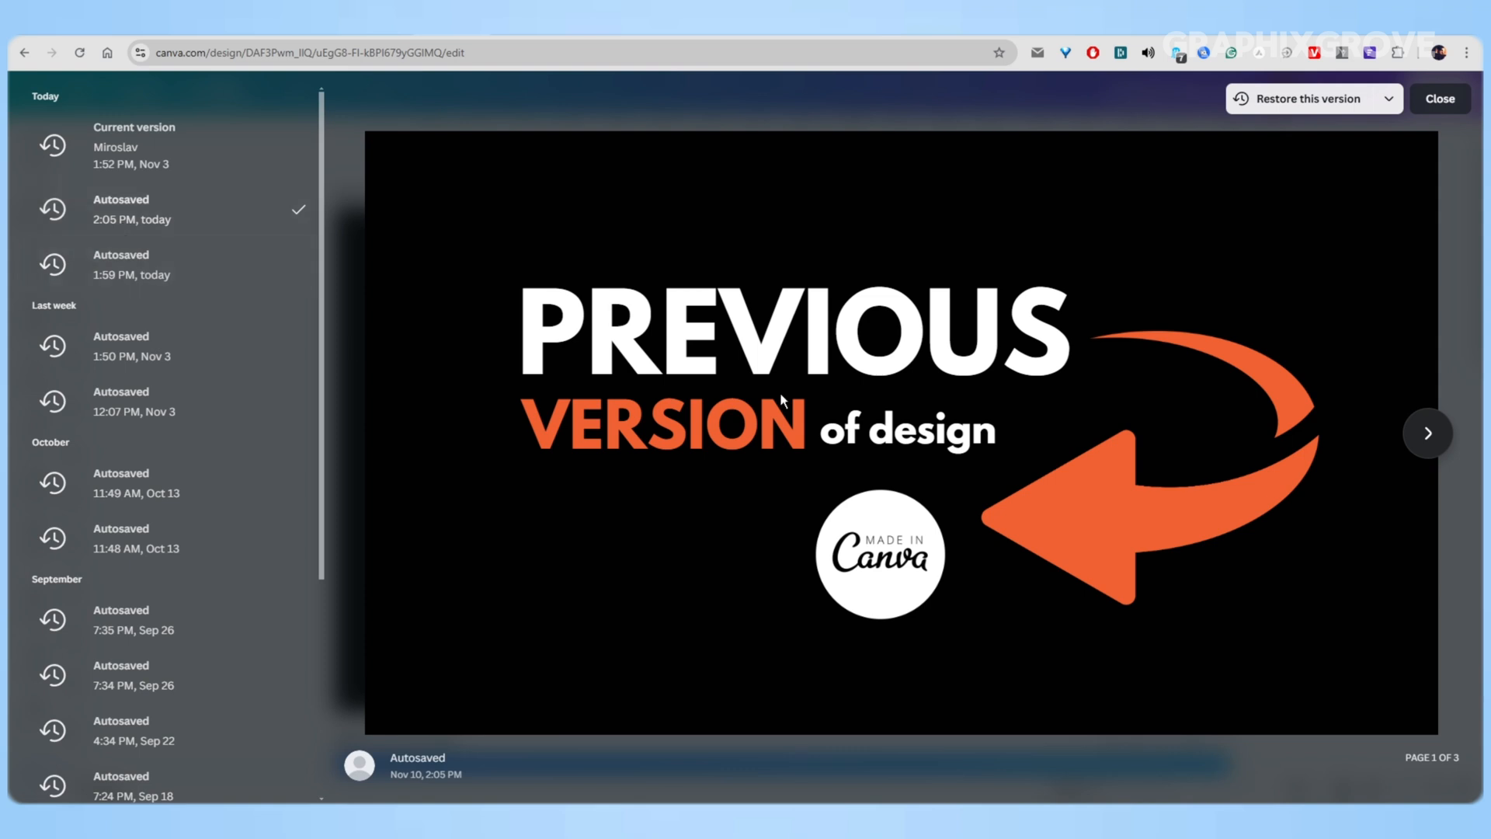
pyautogui.moveTo(1053, 475)
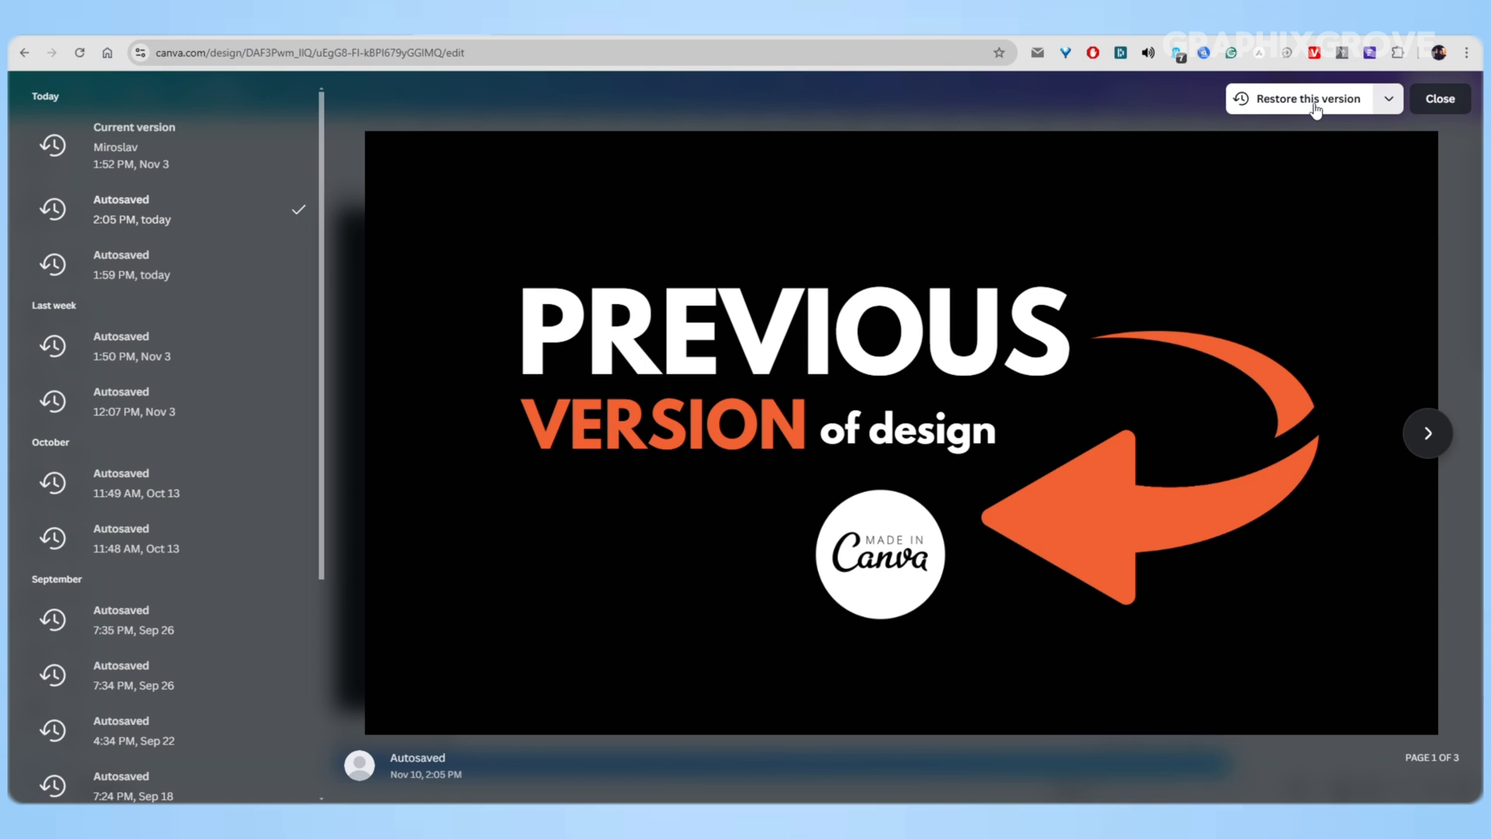
pyautogui.moveTo(1289, 118)
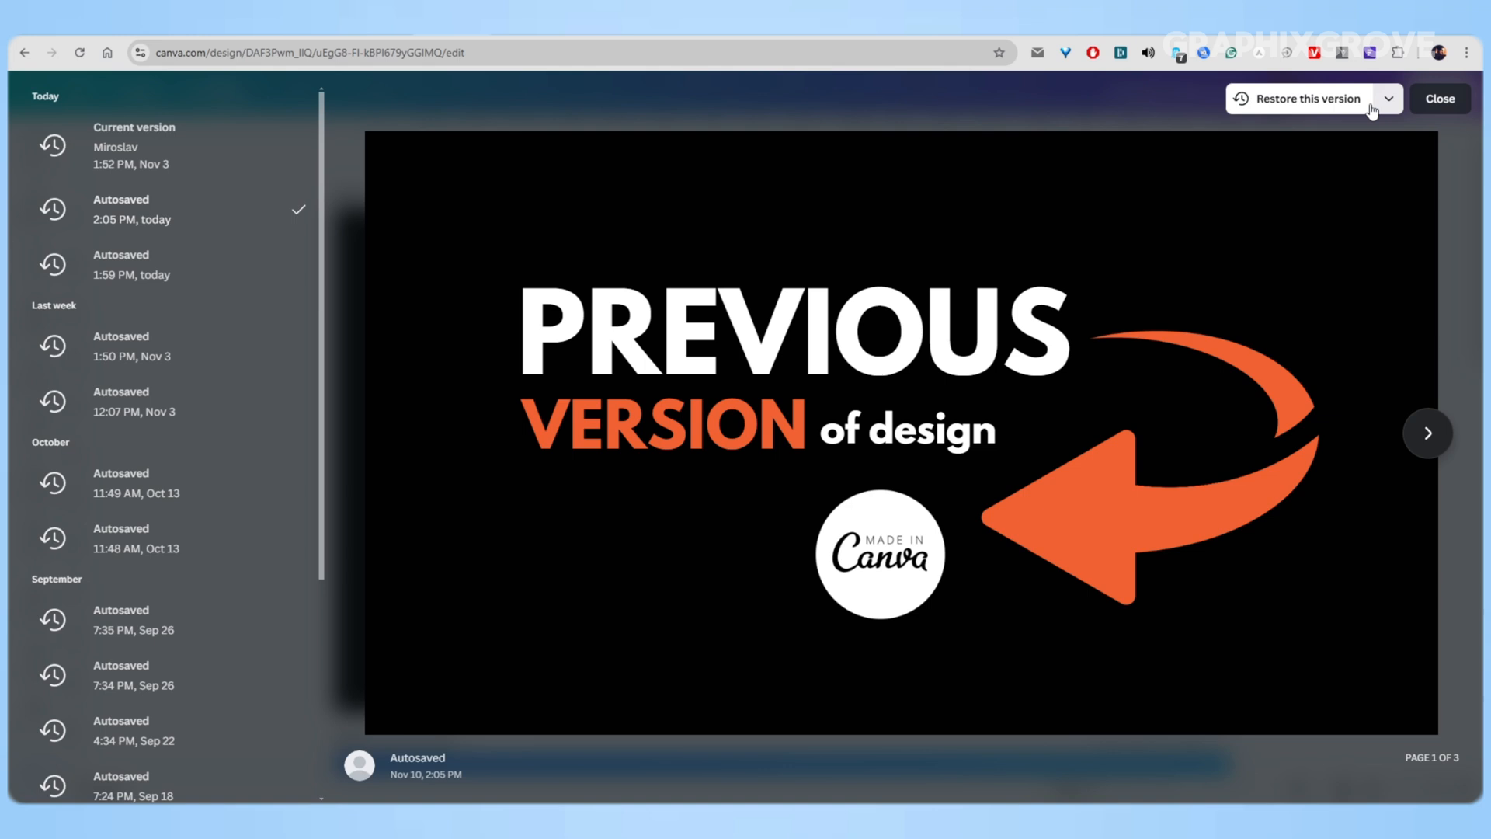
pyautogui.click(1387, 100)
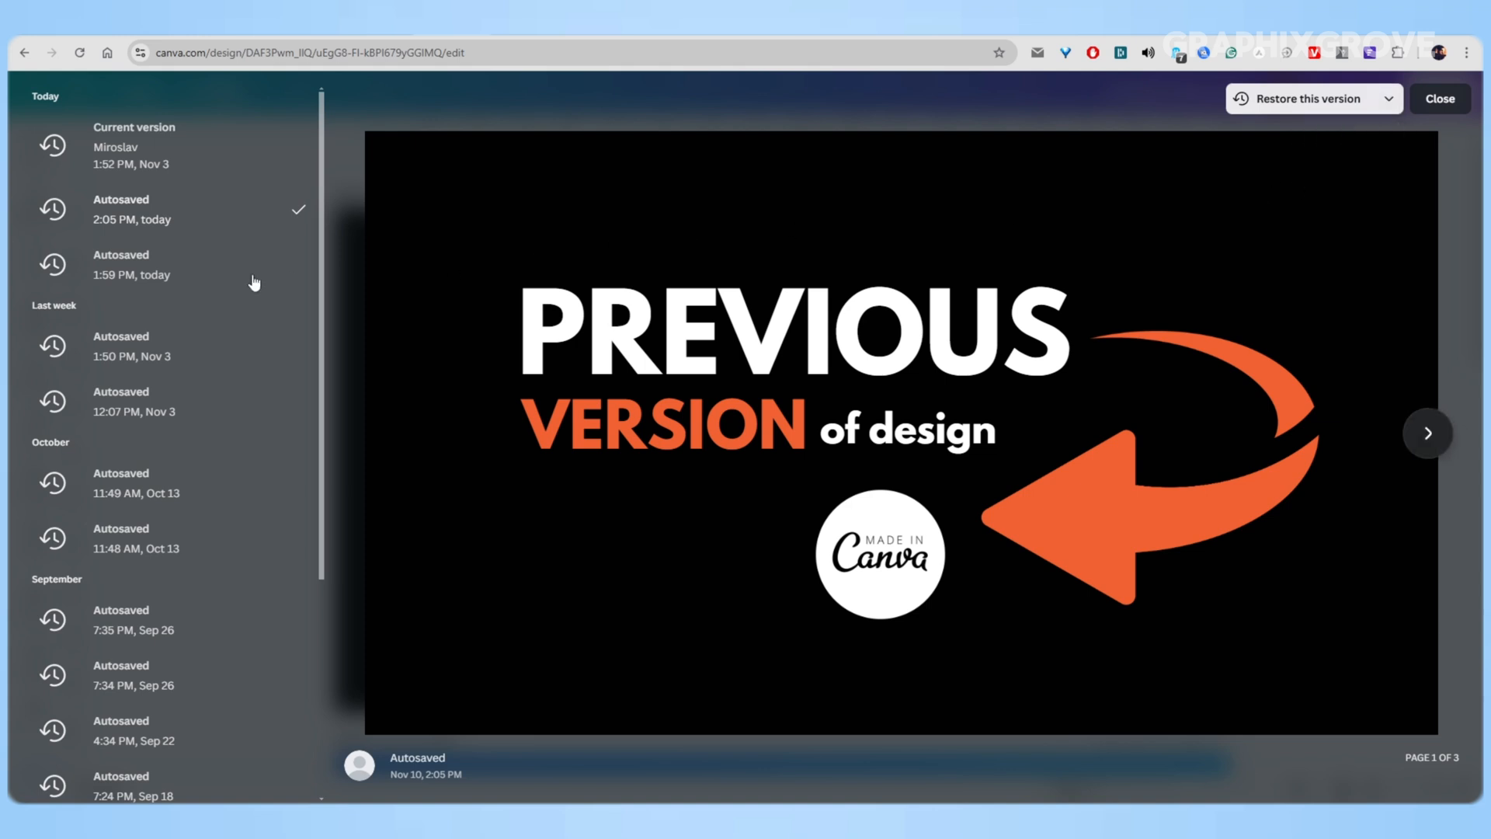
pyautogui.click(131, 264)
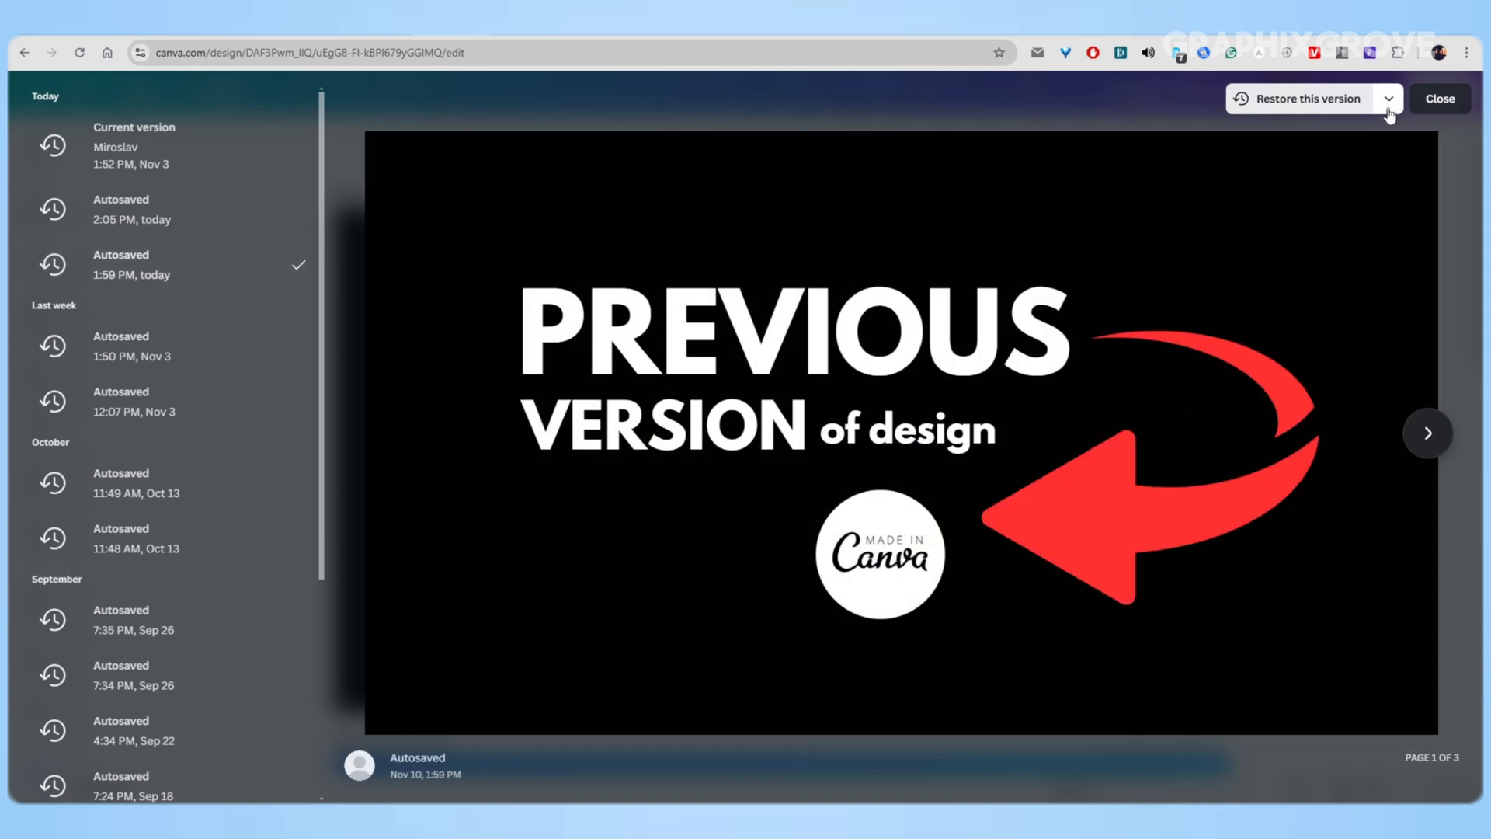
pyautogui.click(1387, 99)
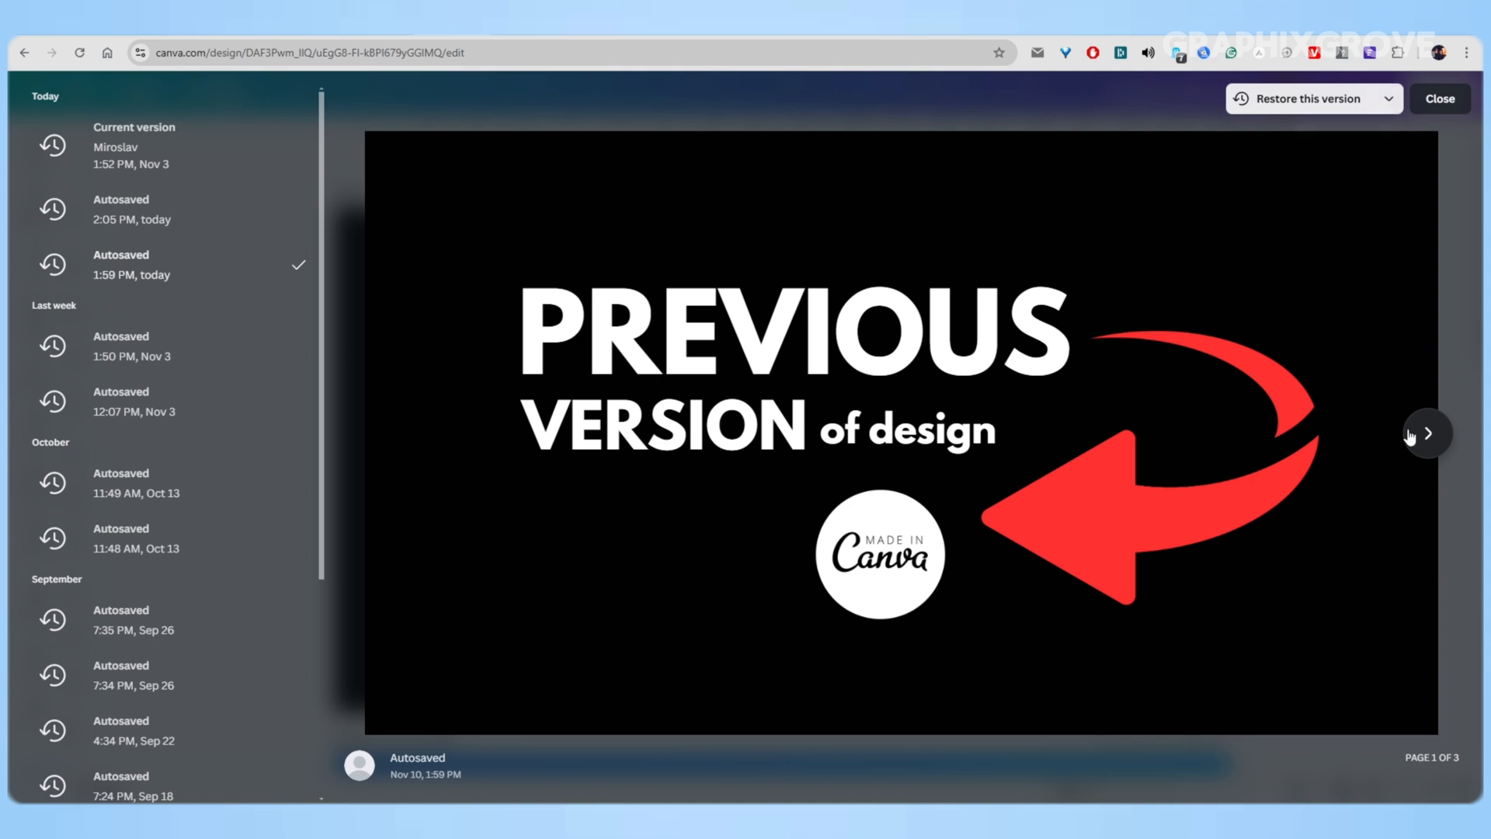
pyautogui.click(171, 210)
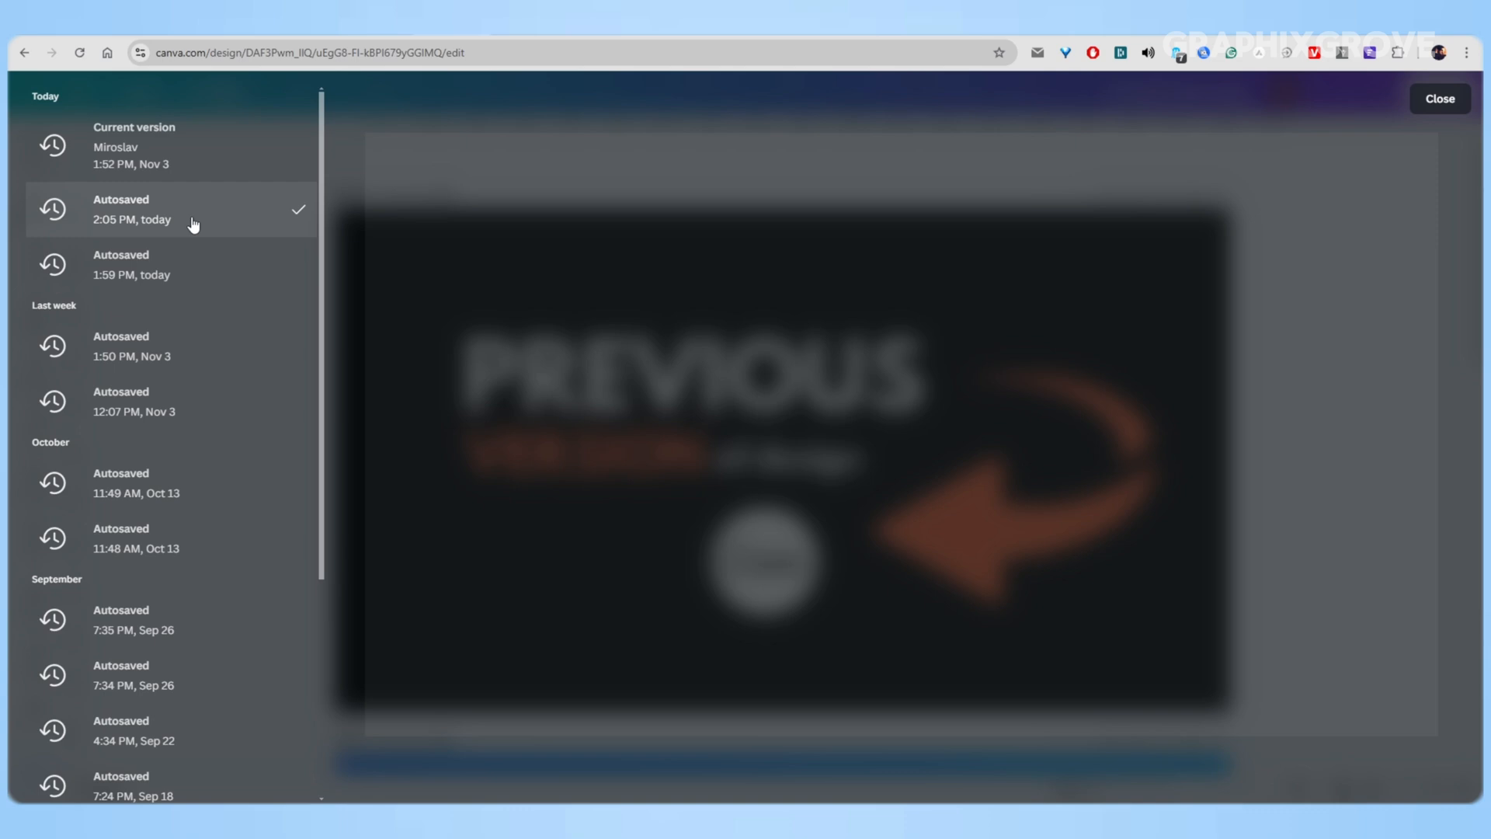
# Page through the 2:05 PM version's preview, then close version history to return to the editor.
pyautogui.click(171, 209)
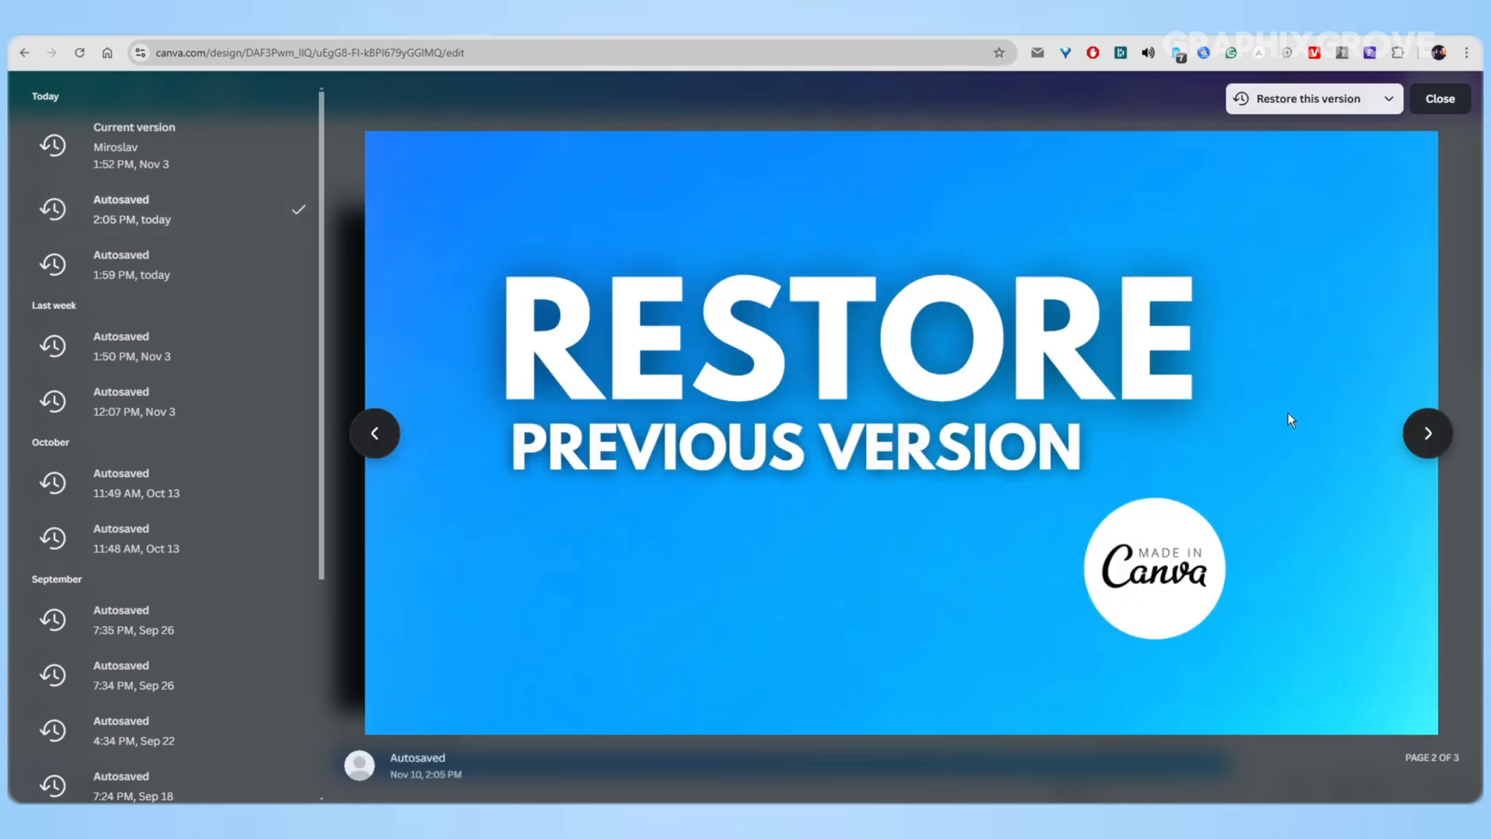
pyautogui.click(374, 434)
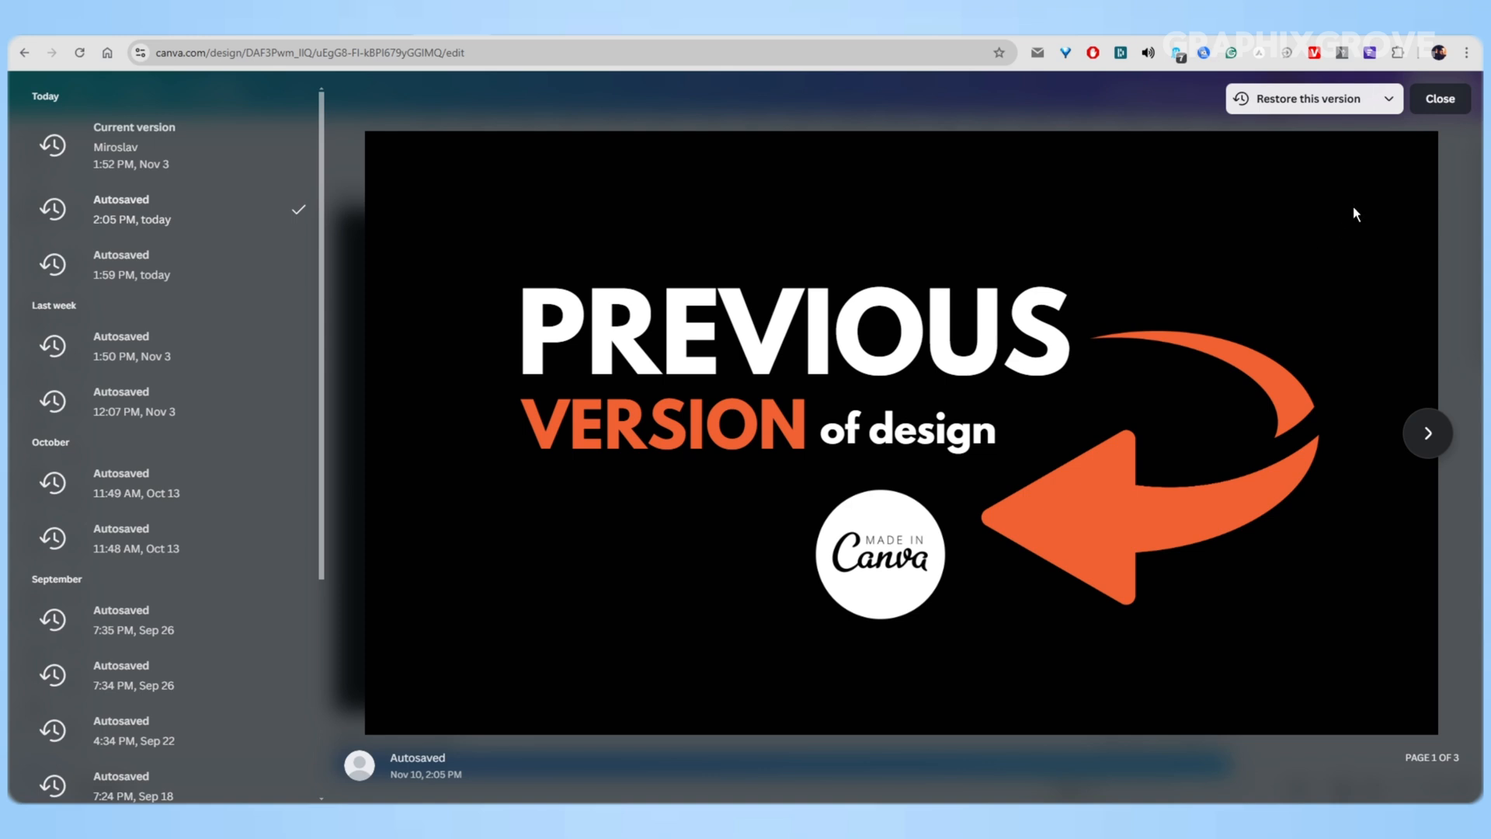
pyautogui.moveTo(1348, 230)
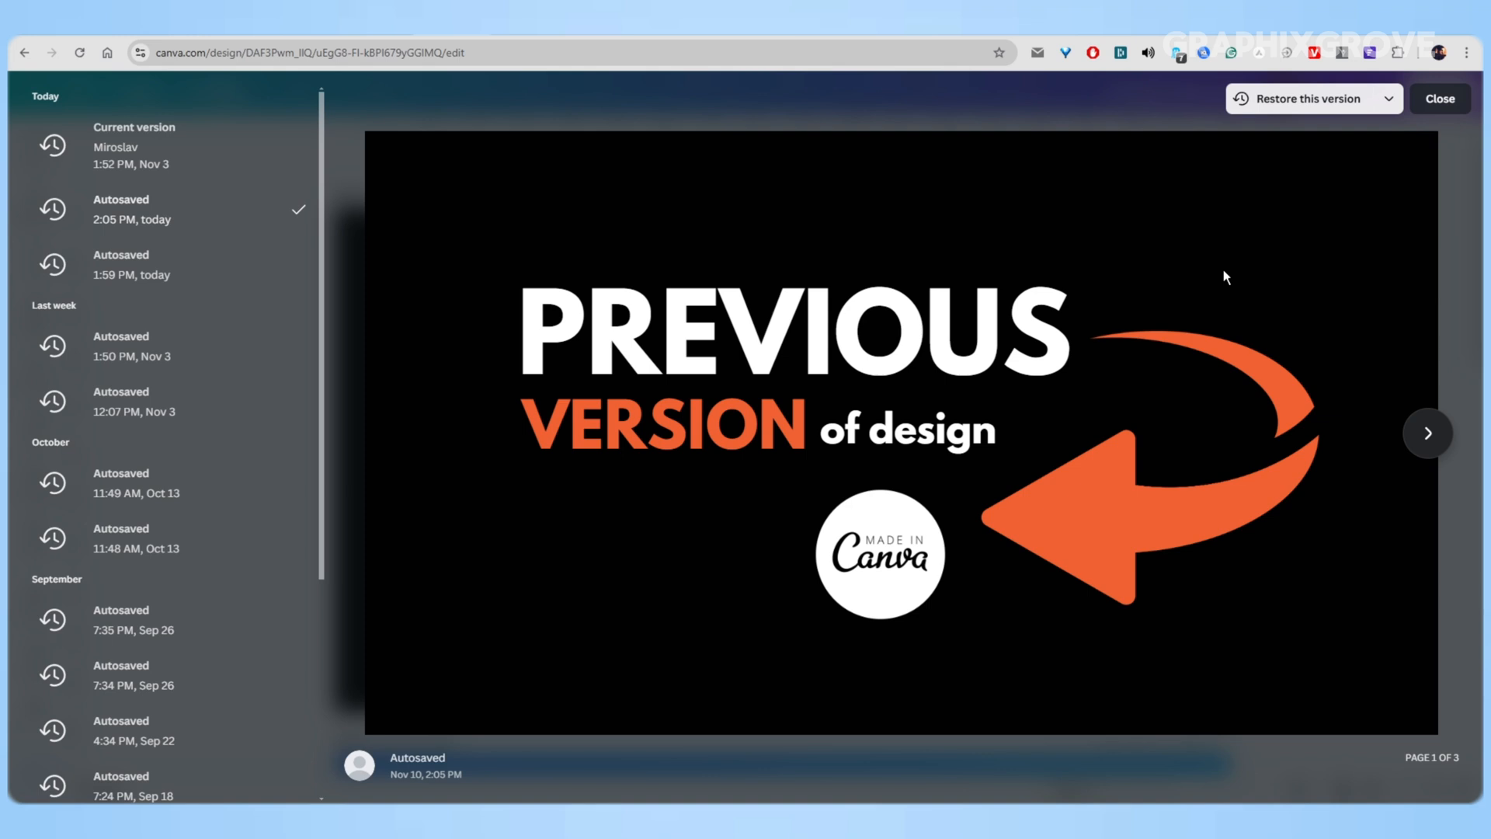
pyautogui.moveTo(1206, 302)
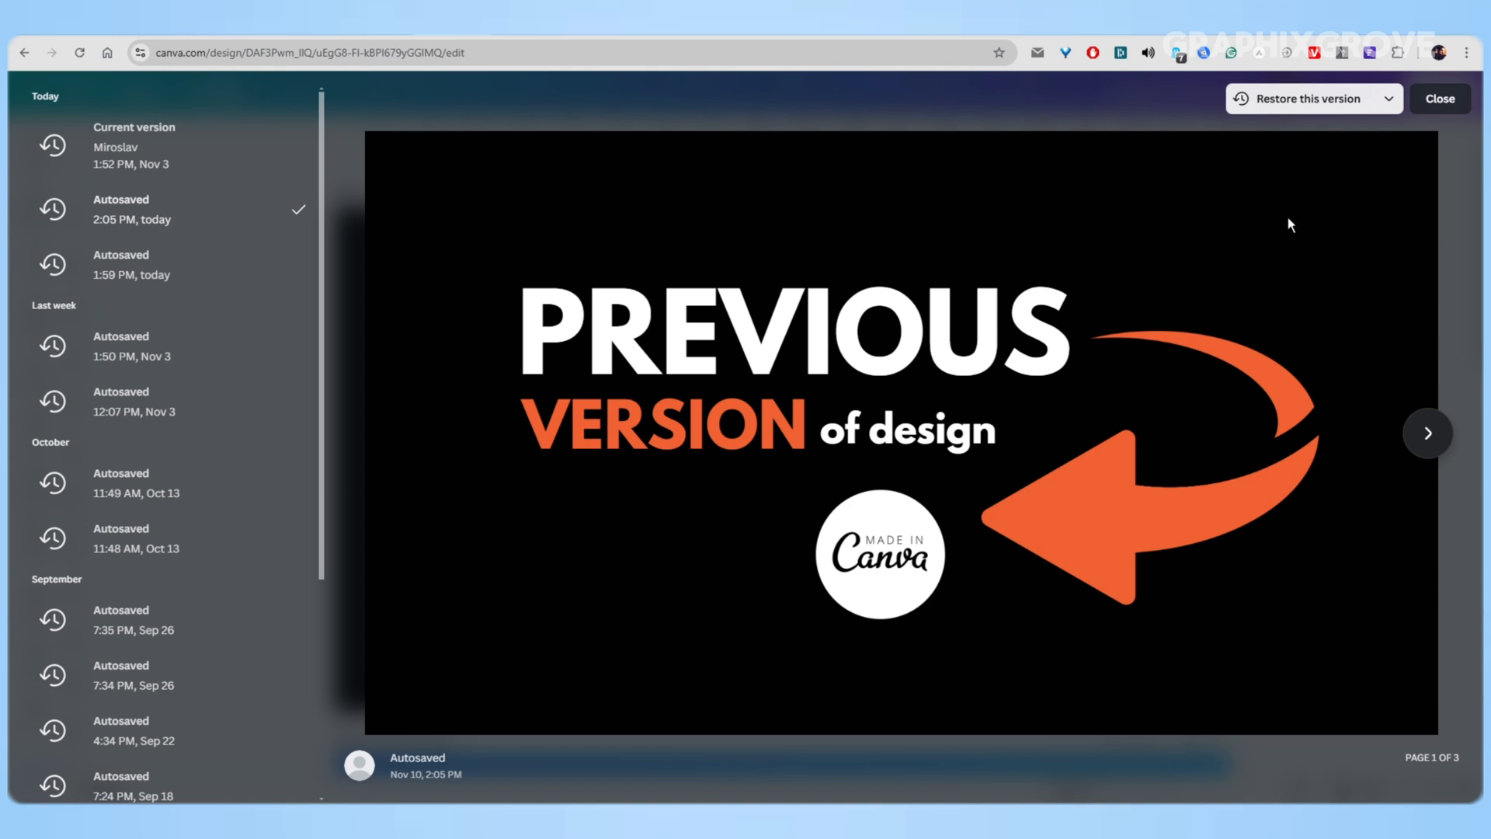
pyautogui.click(1439, 98)
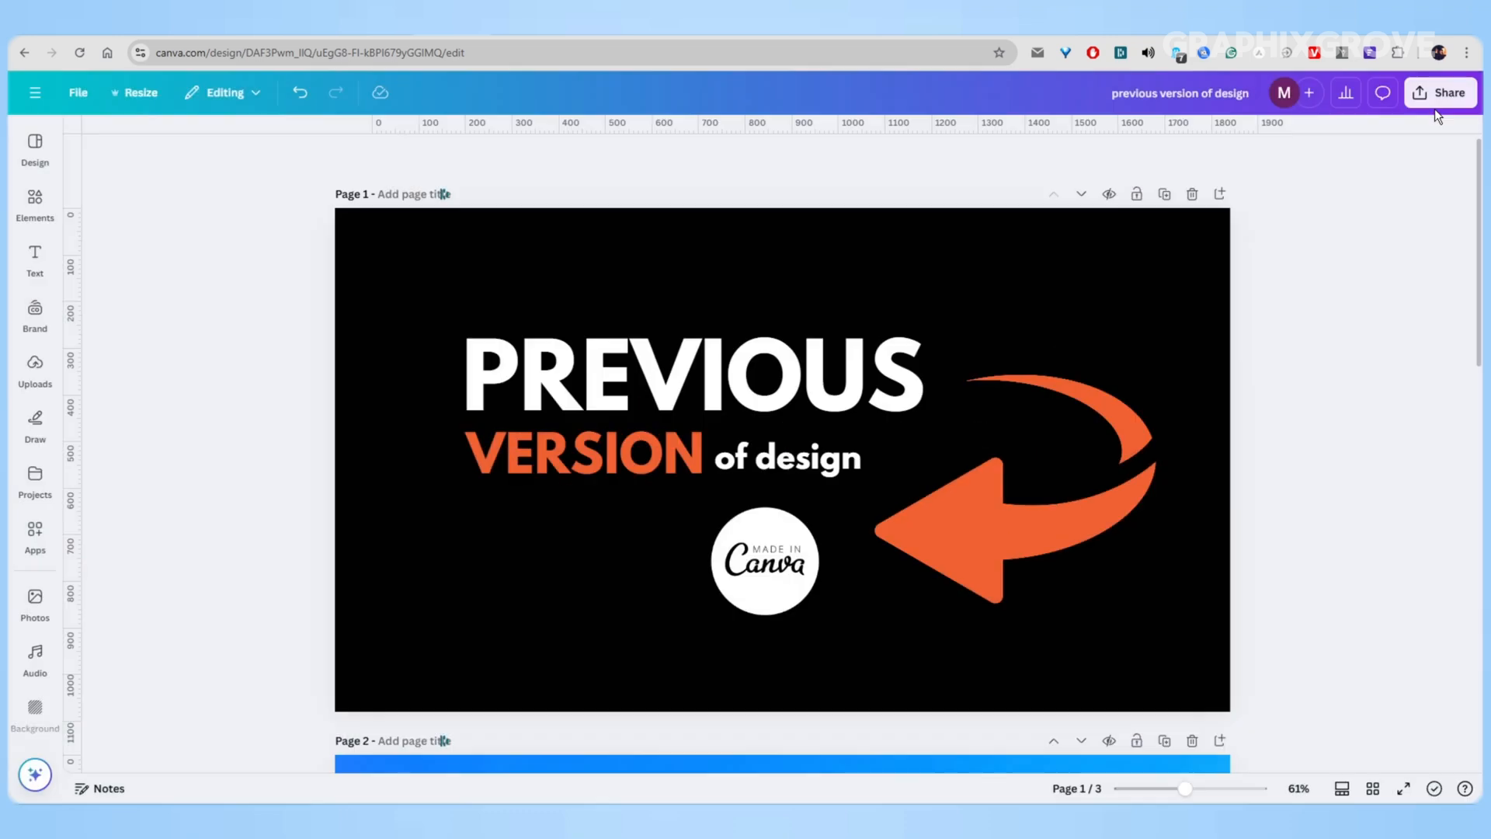
pyautogui.moveTo(1289, 306)
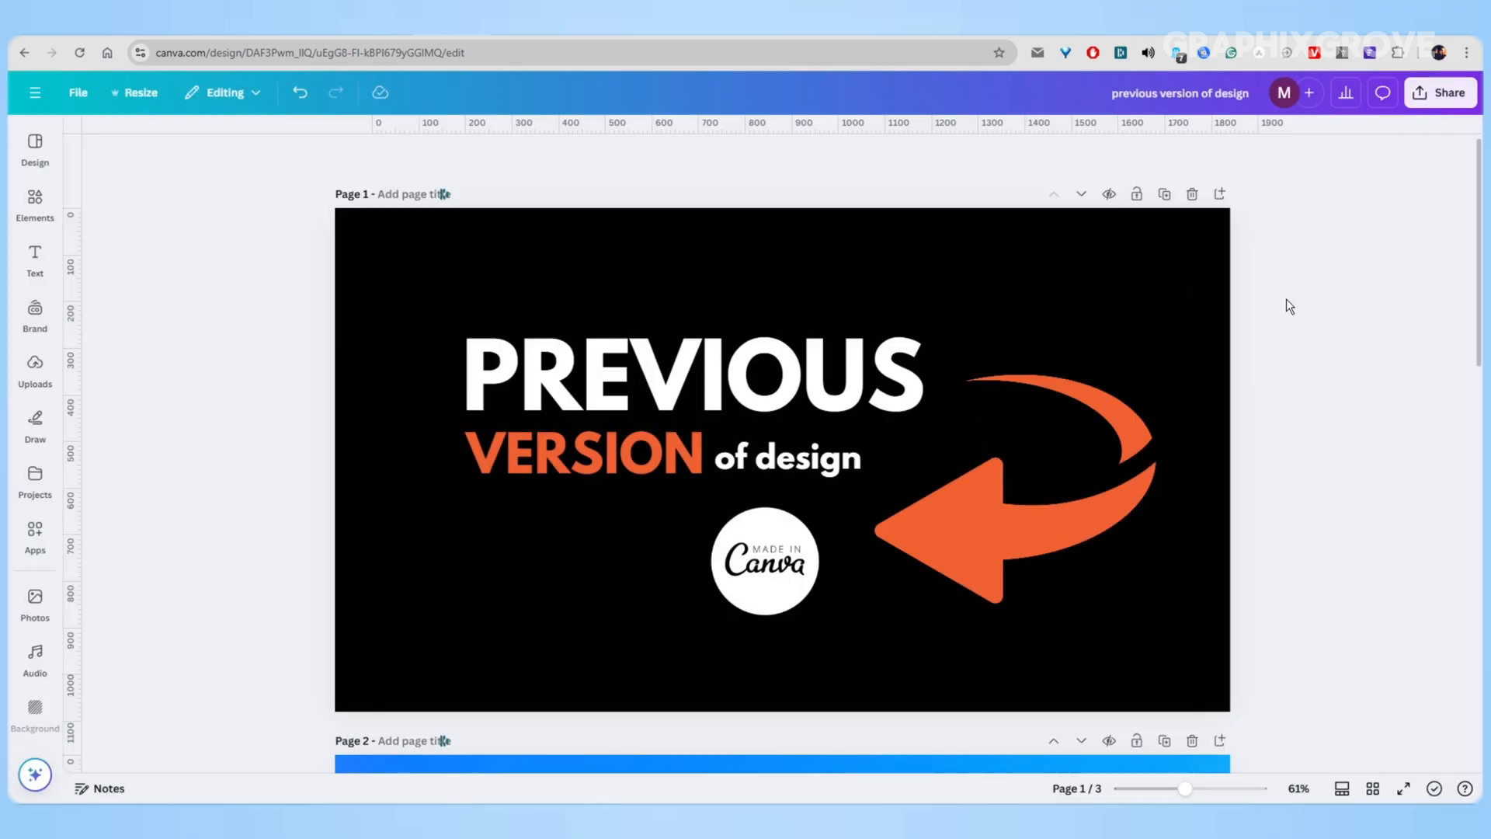